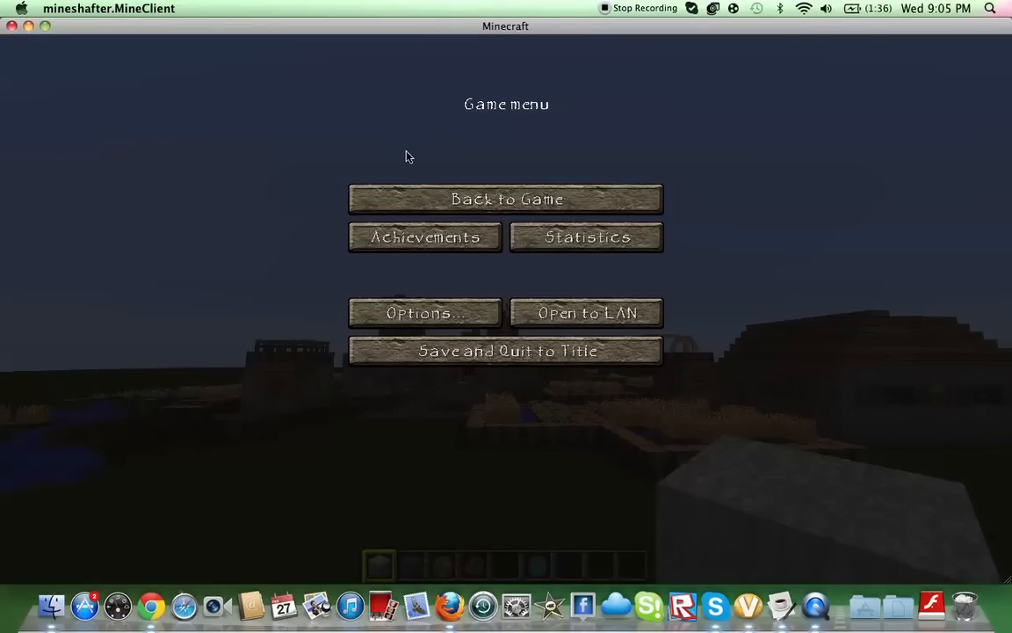
# Step: Resume play from the game menu and fly up the stone column above the gold ring
pyautogui.click(506, 199)
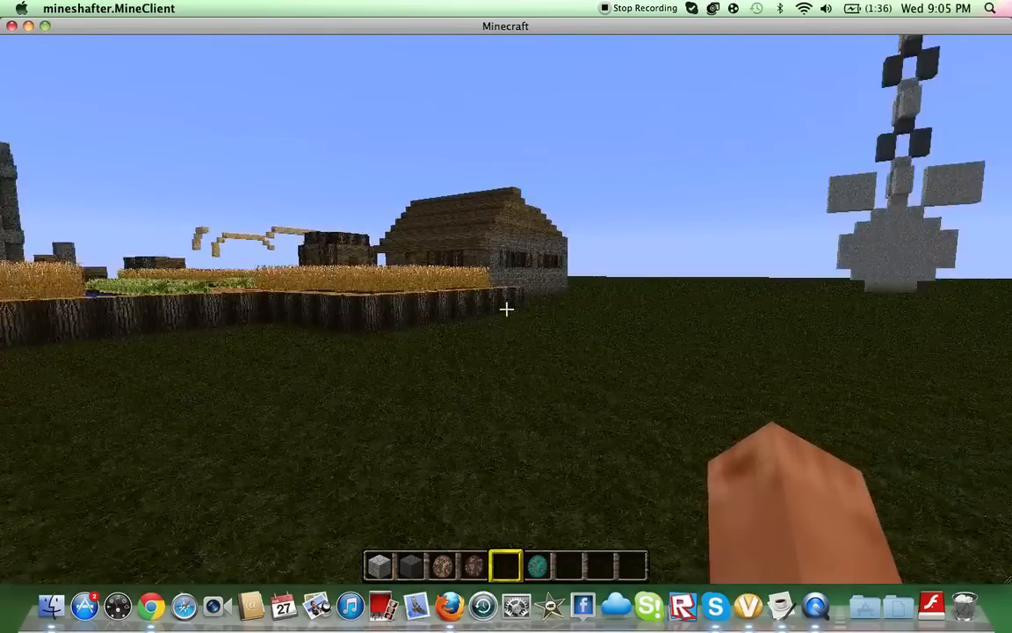
pyautogui.moveTo(506, 309)
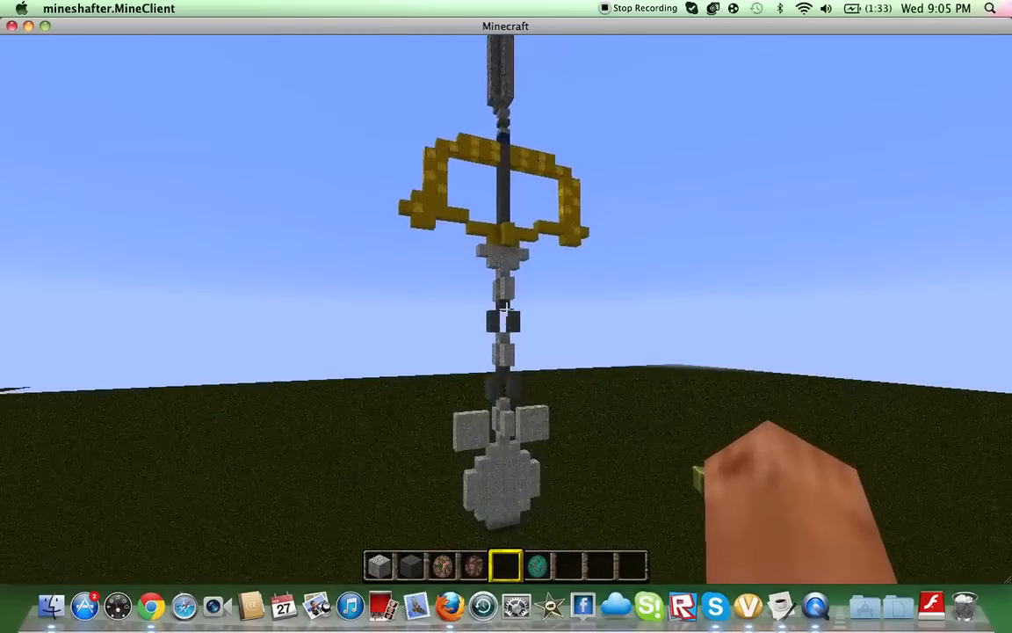
pyautogui.moveTo(506, 309)
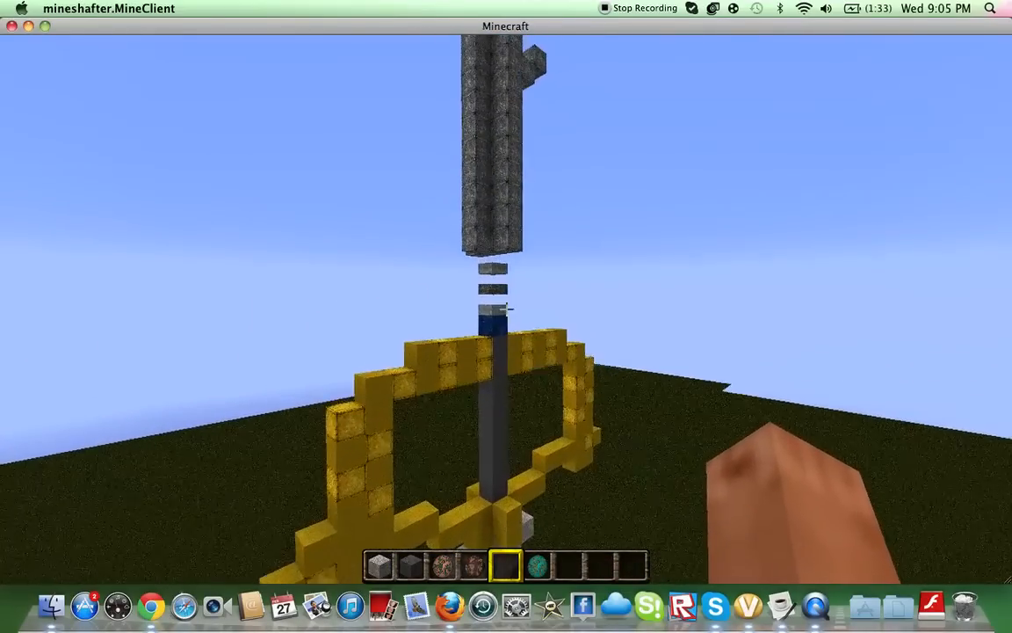
pyautogui.moveTo(506, 309)
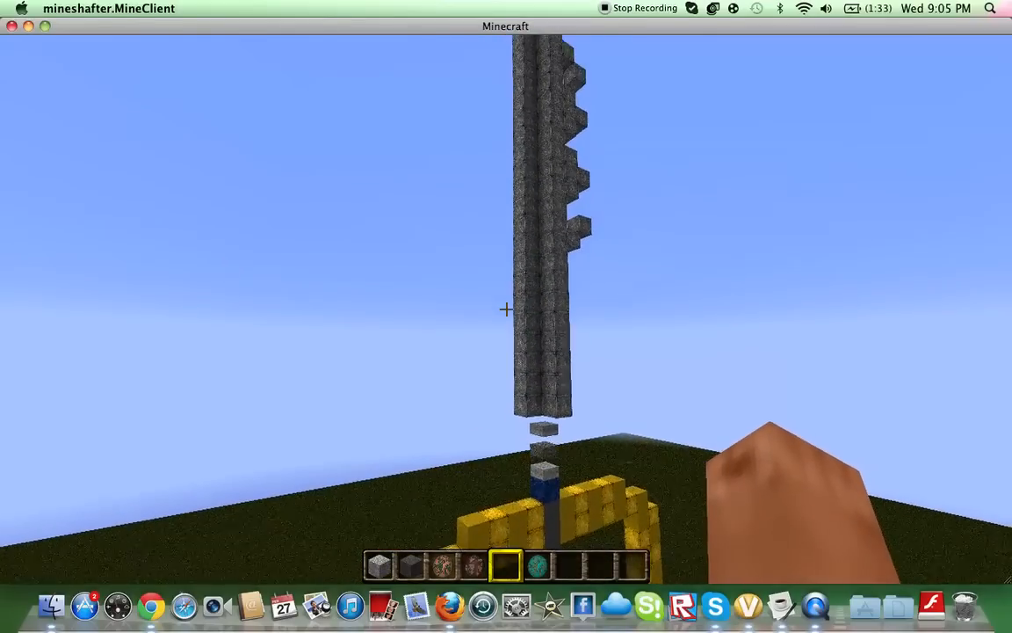
pyautogui.moveTo(506, 309)
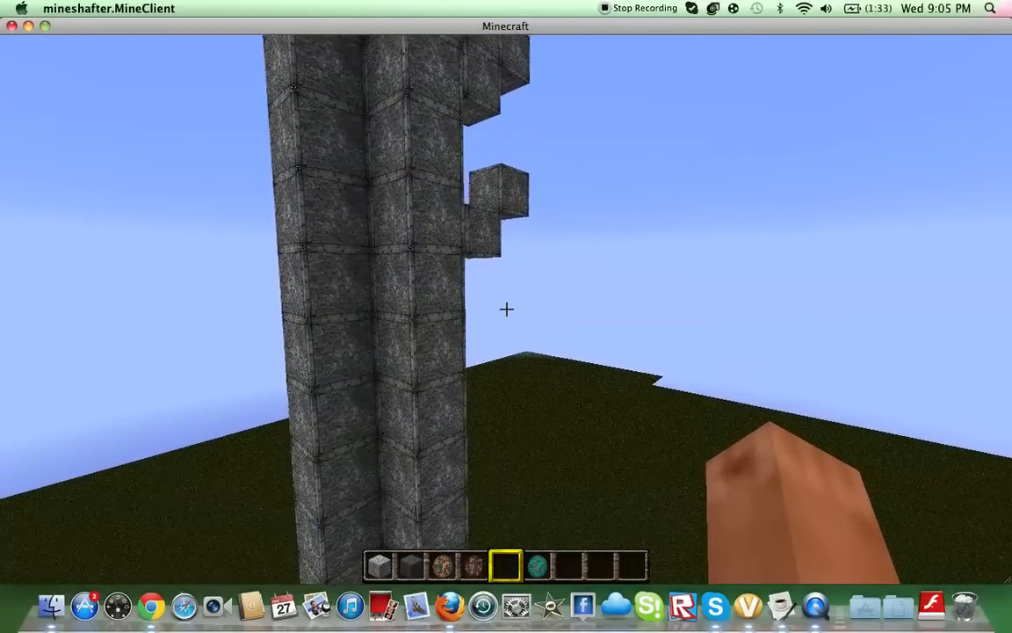
pyautogui.moveTo(506, 310)
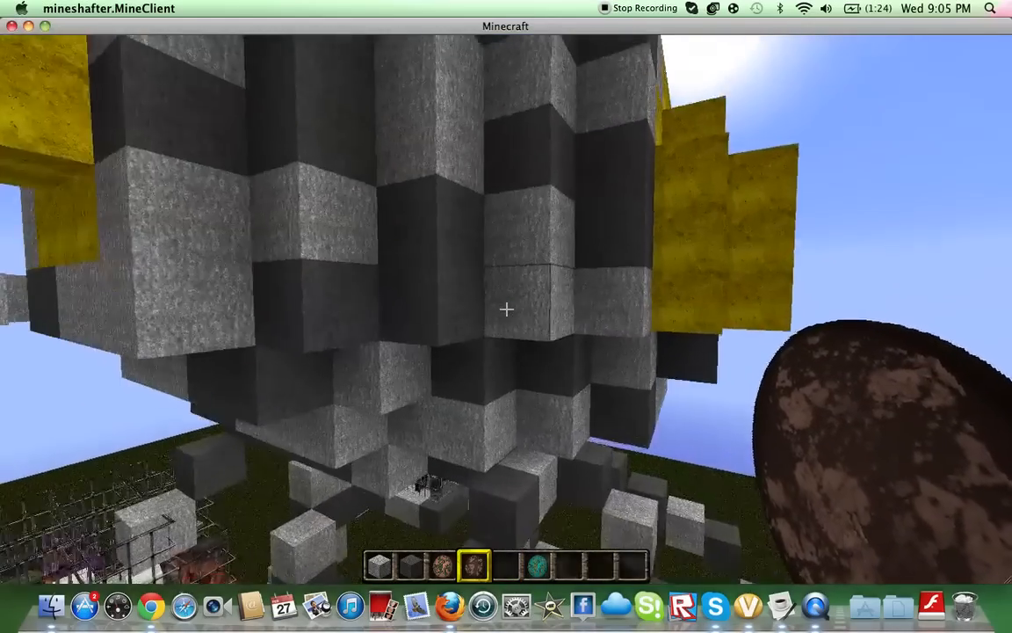
pyautogui.moveTo(506, 309)
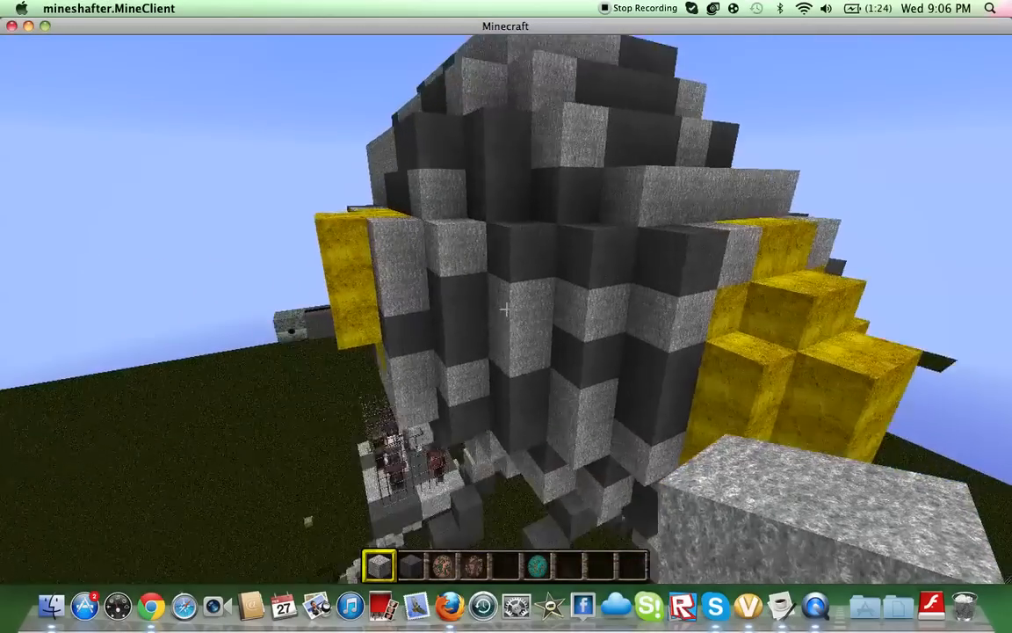
pyautogui.moveTo(506, 308)
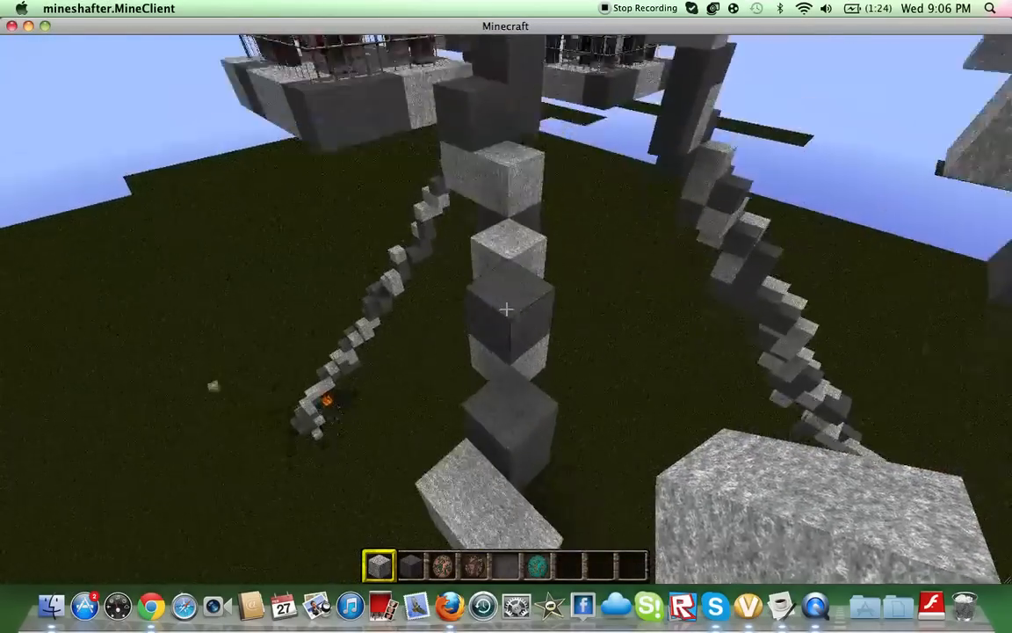
pyautogui.moveTo(507, 317)
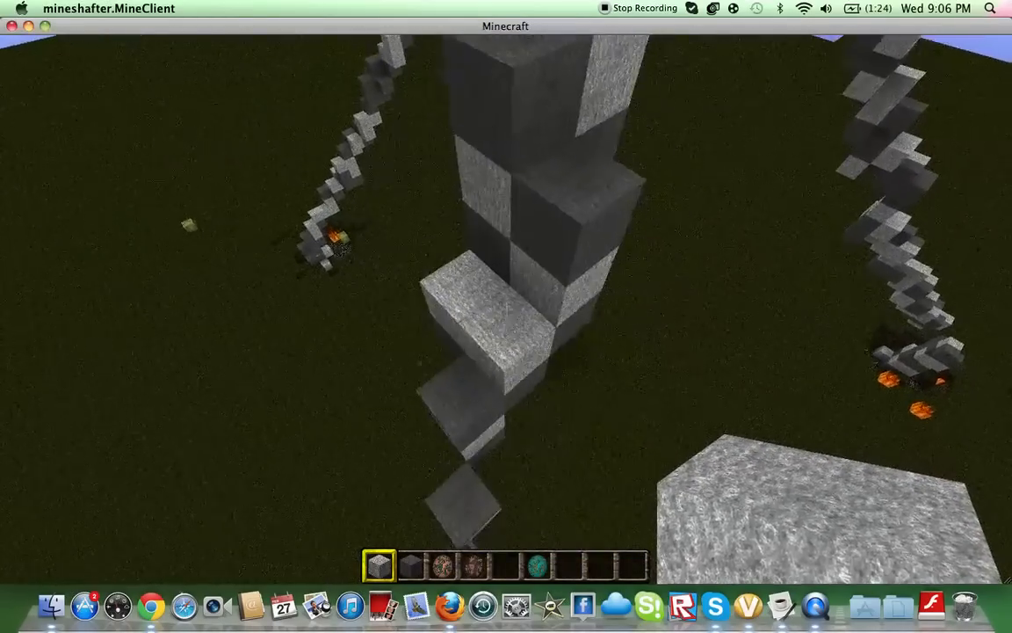
pyautogui.moveTo(506, 309)
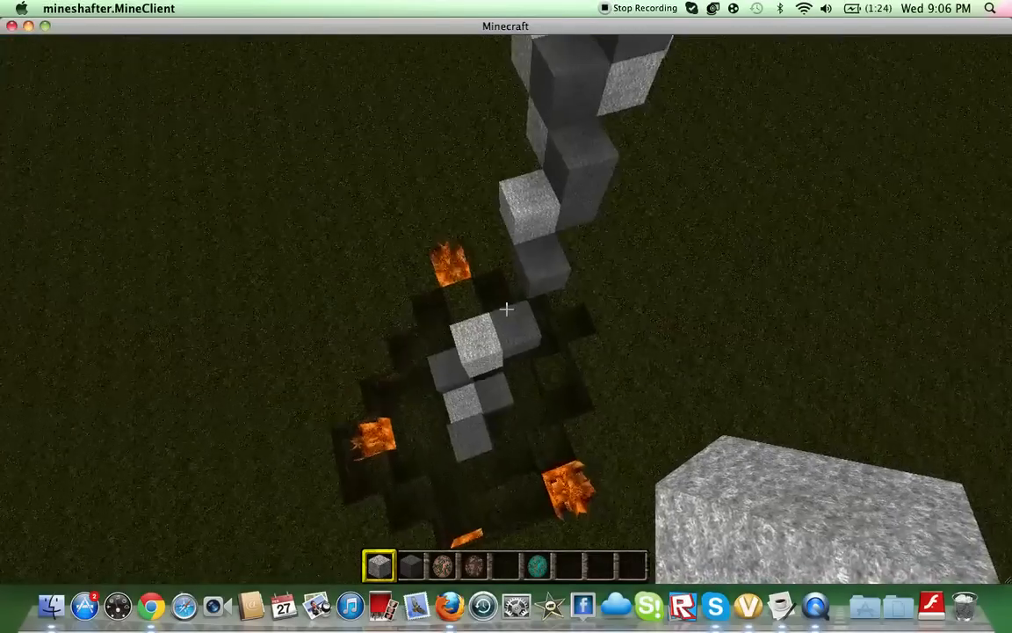
pyautogui.moveTo(506, 308)
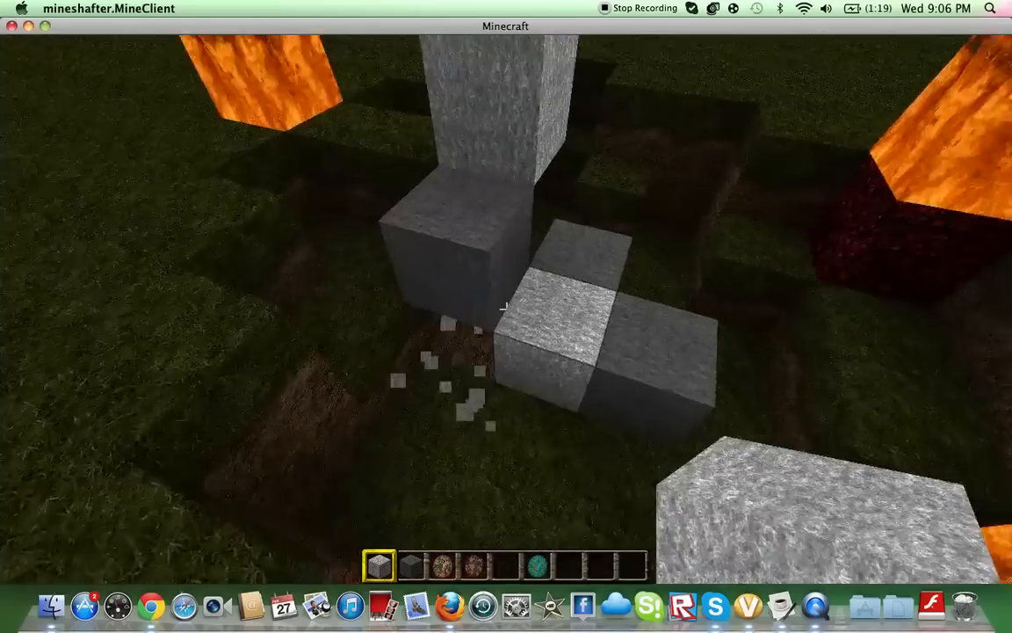
pyautogui.moveTo(506, 310)
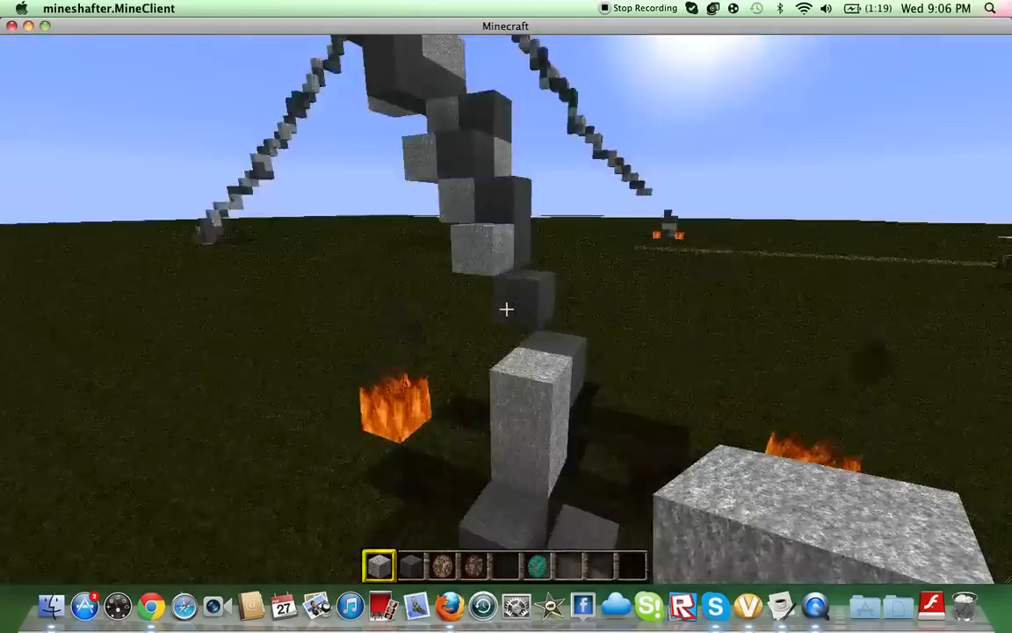
pyautogui.moveTo(506, 310)
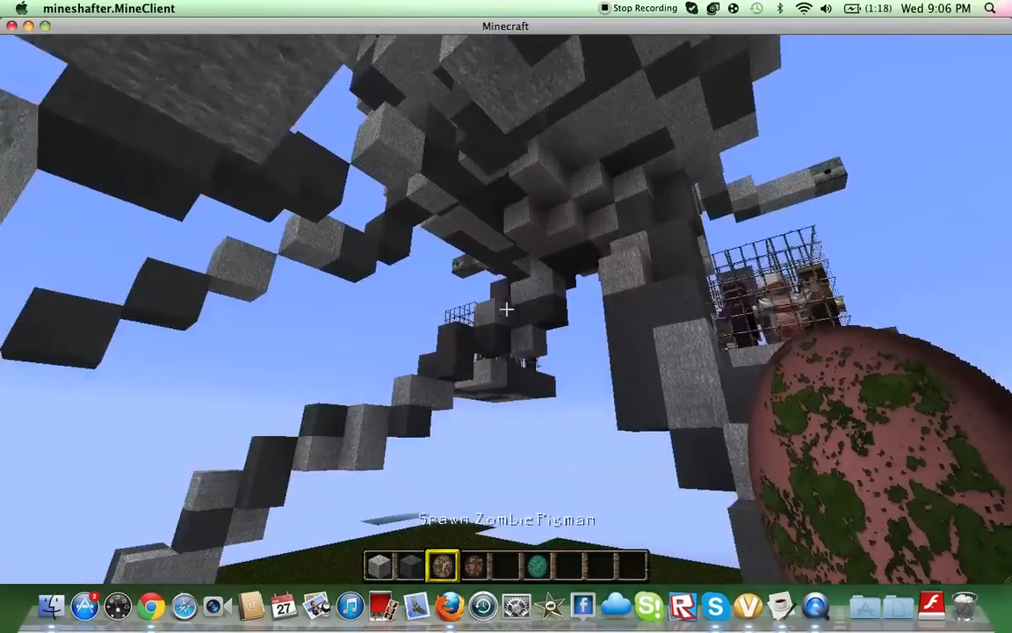
pyautogui.moveTo(506, 309)
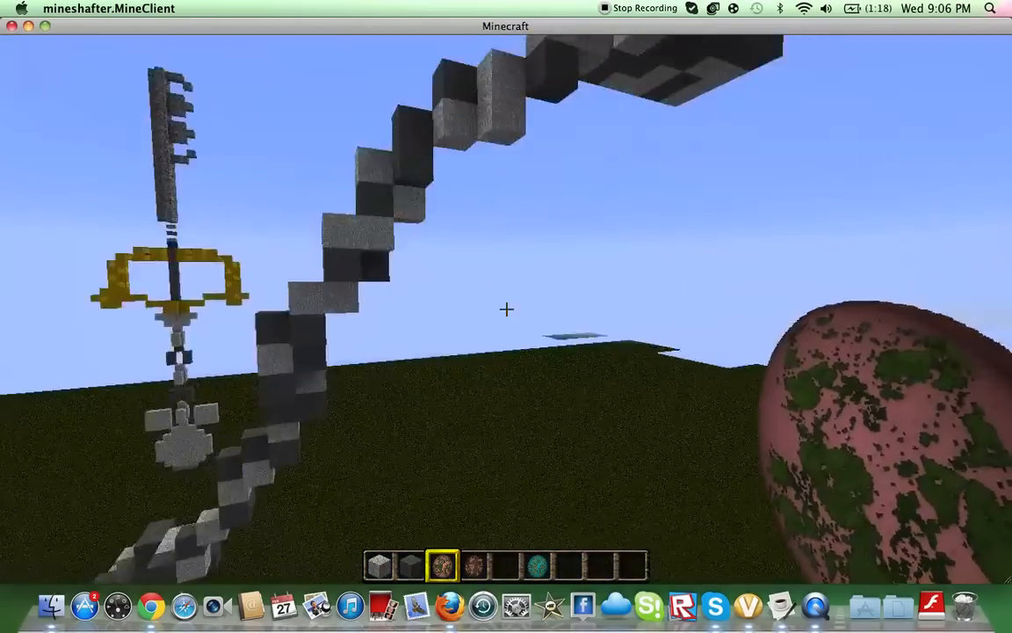
pyautogui.moveTo(506, 309)
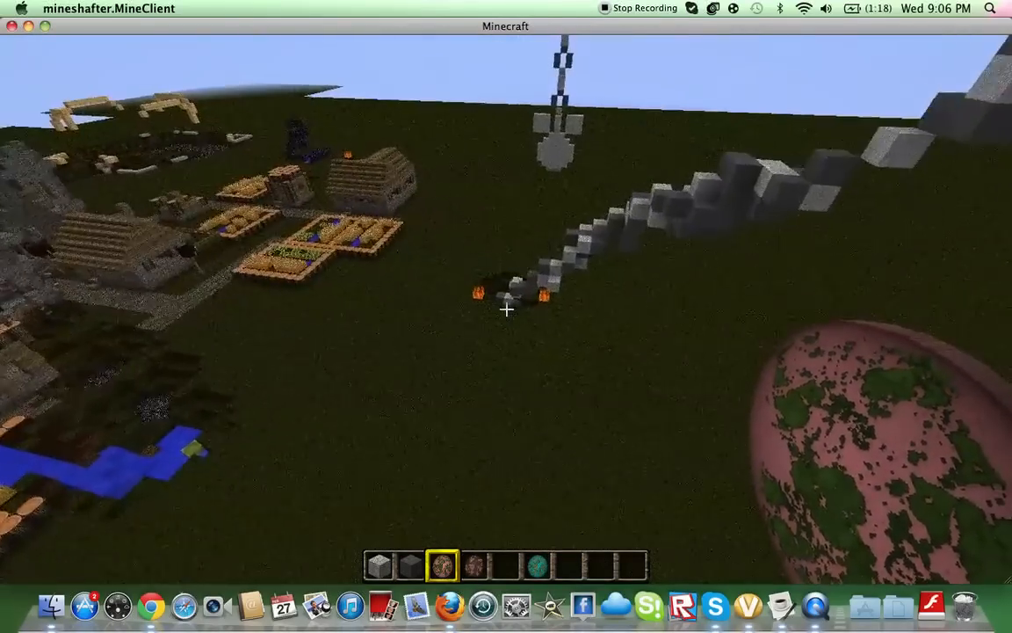
pyautogui.moveTo(506, 310)
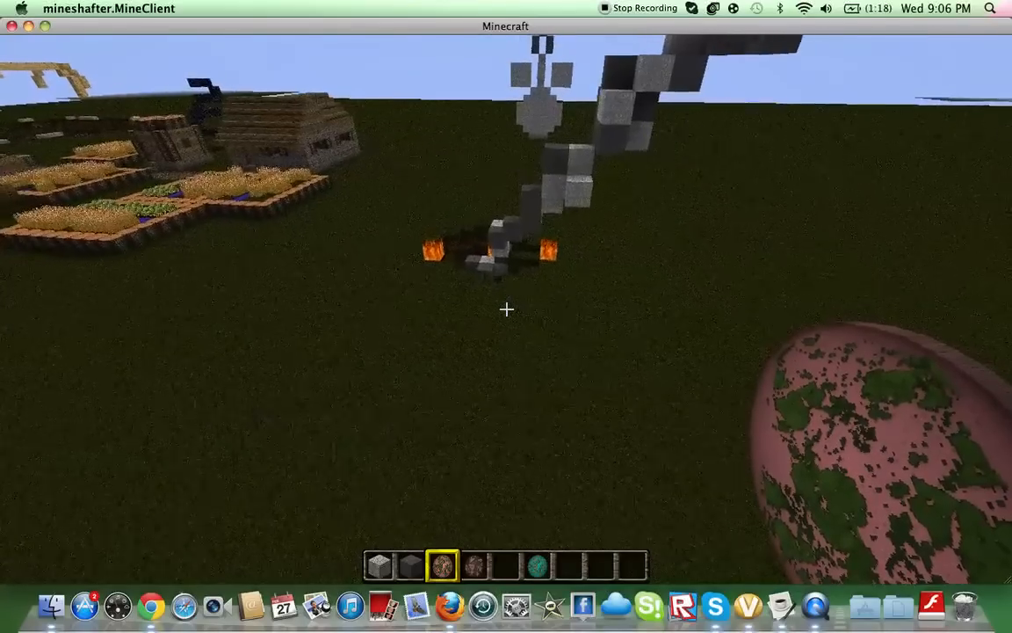
pyautogui.moveTo(506, 310)
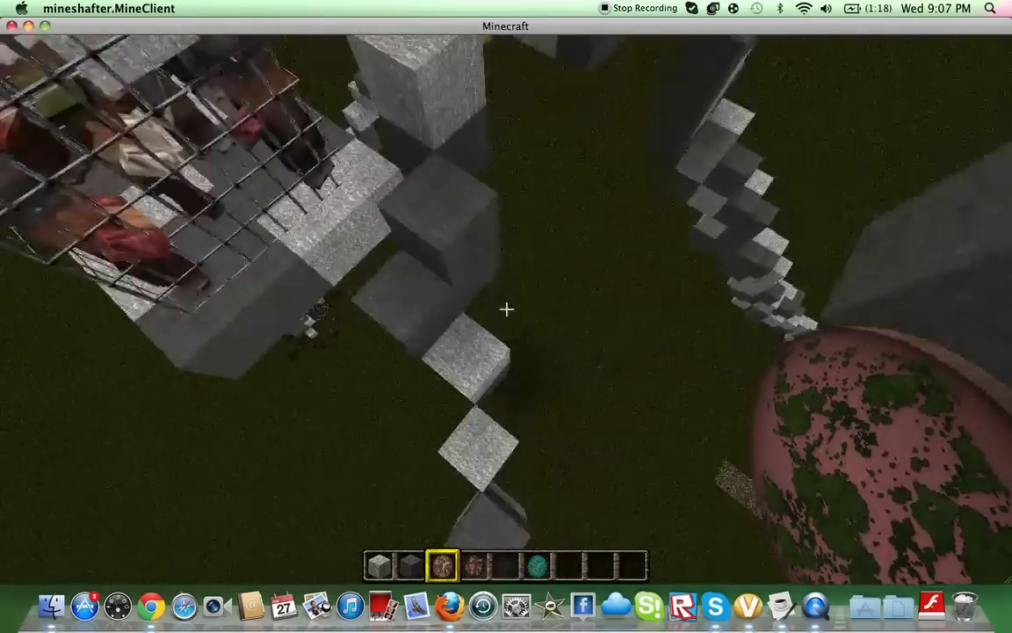
pyautogui.moveTo(506, 309)
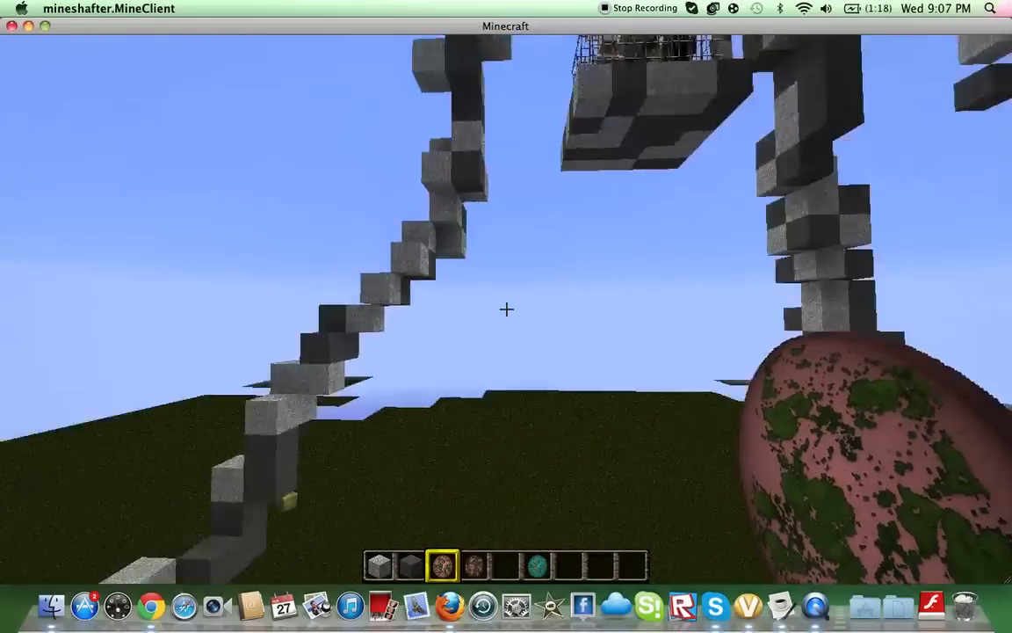
pyautogui.moveTo(506, 309)
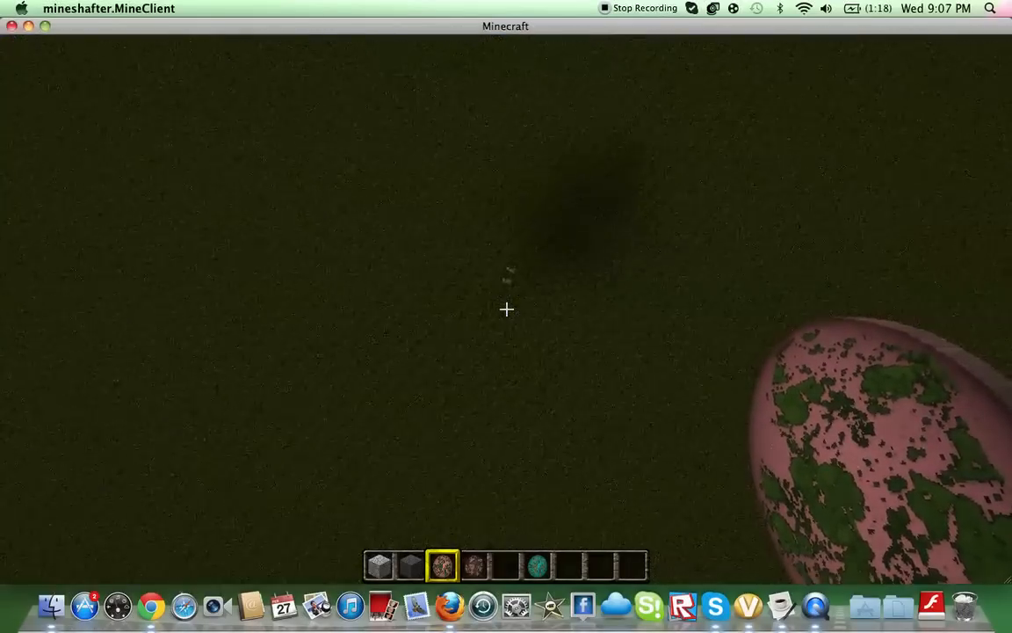
pyautogui.moveTo(506, 309)
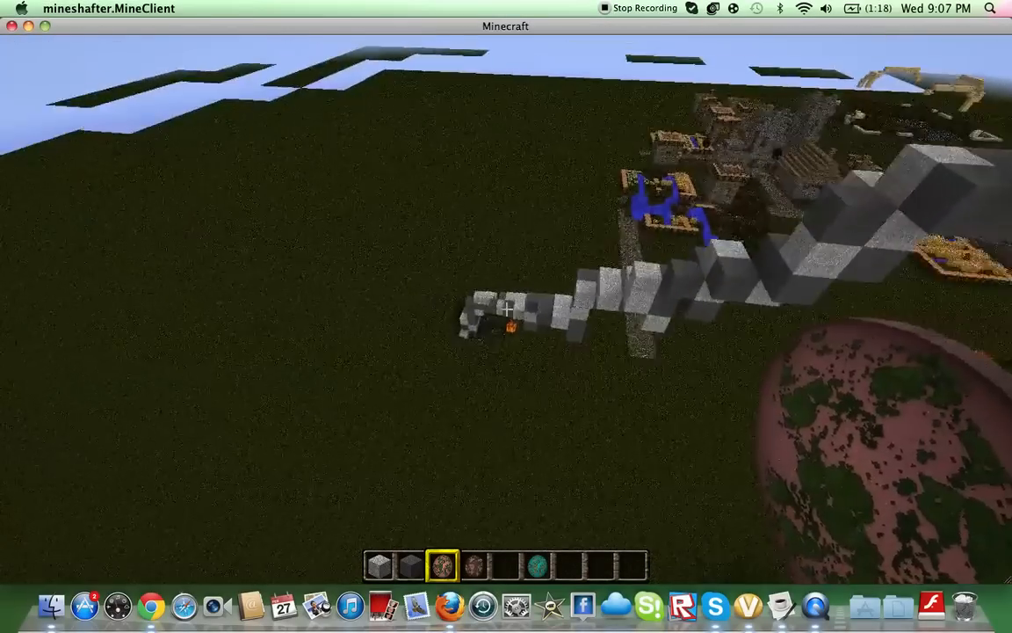
pyautogui.moveTo(506, 308)
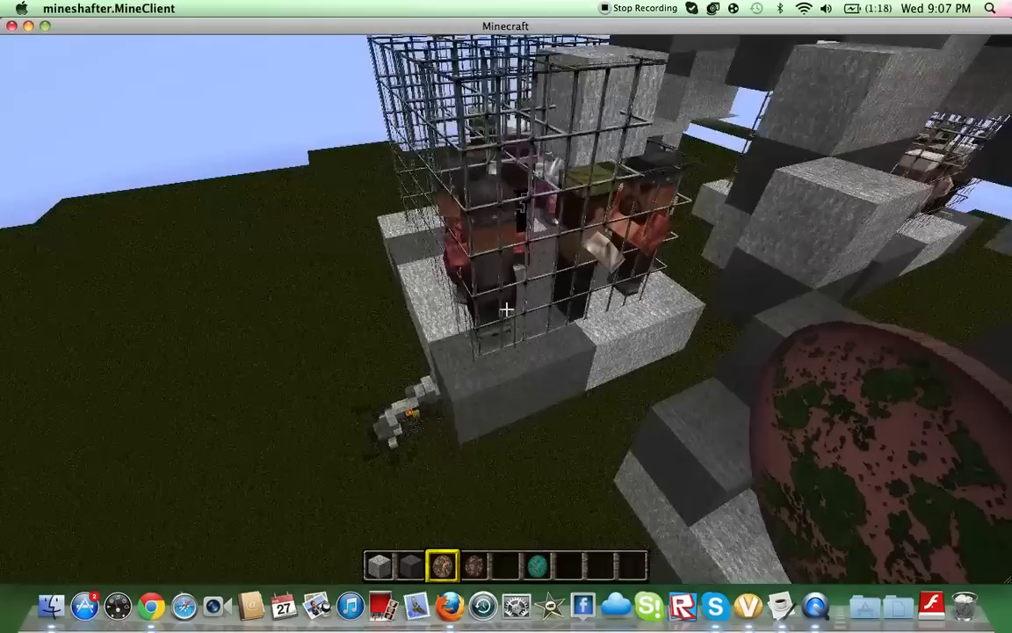
pyautogui.moveTo(506, 307)
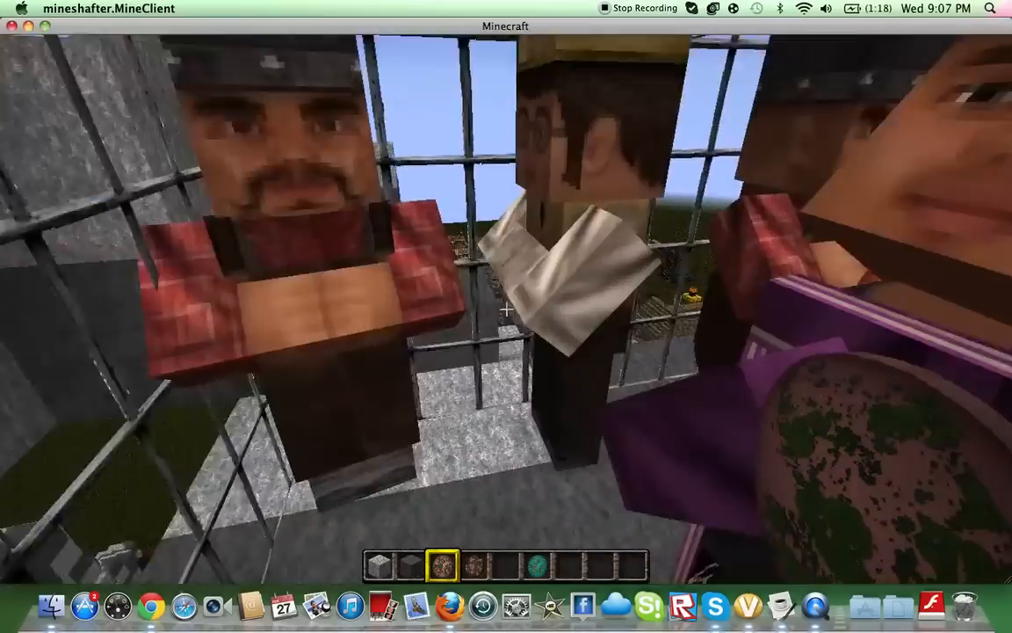
pyautogui.moveTo(506, 309)
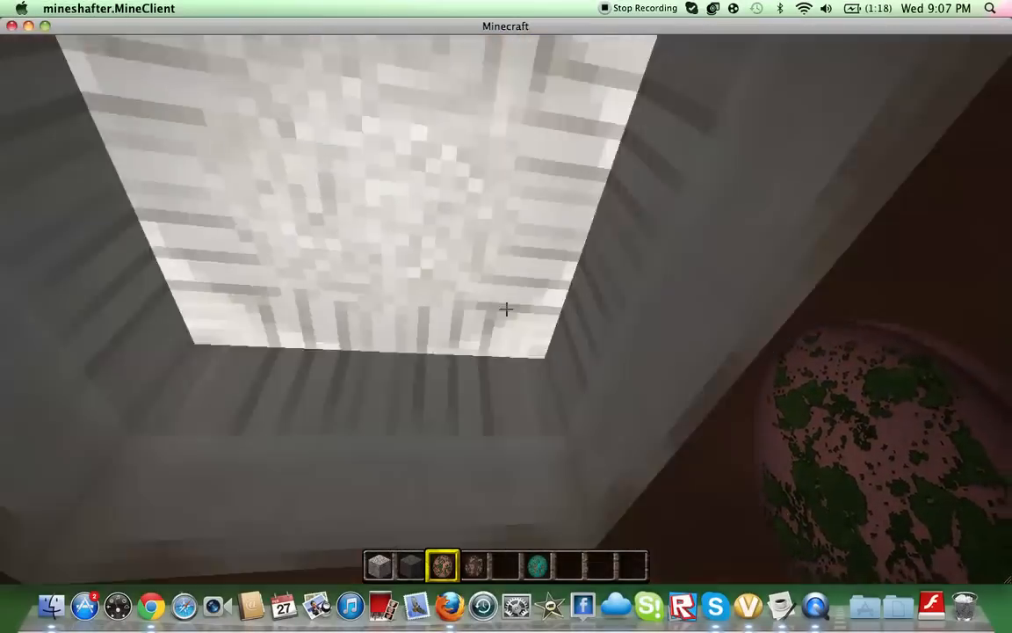
pyautogui.moveTo(506, 309)
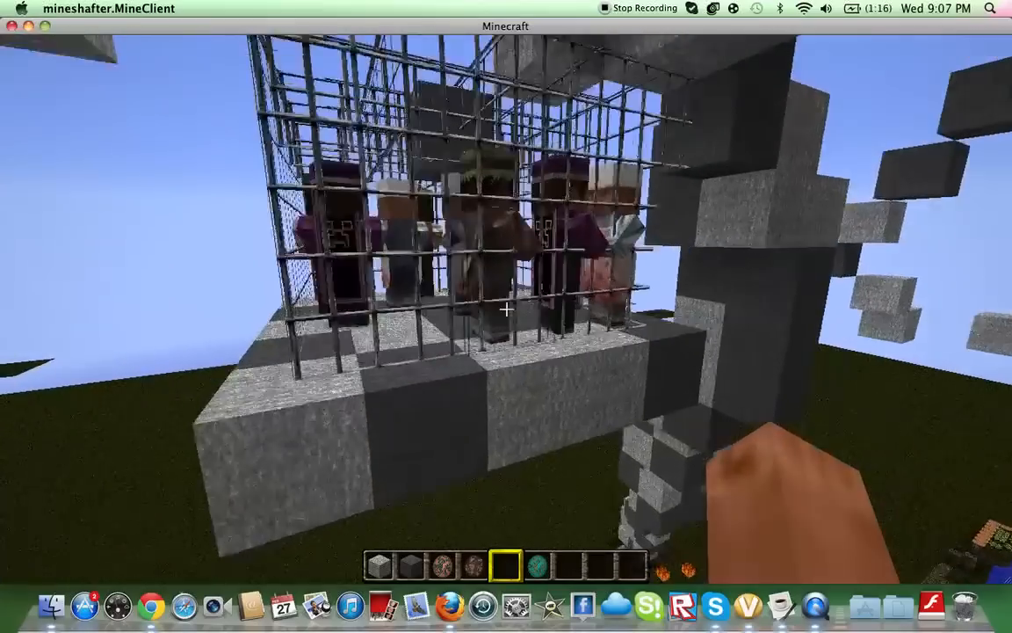
pyautogui.moveTo(506, 316)
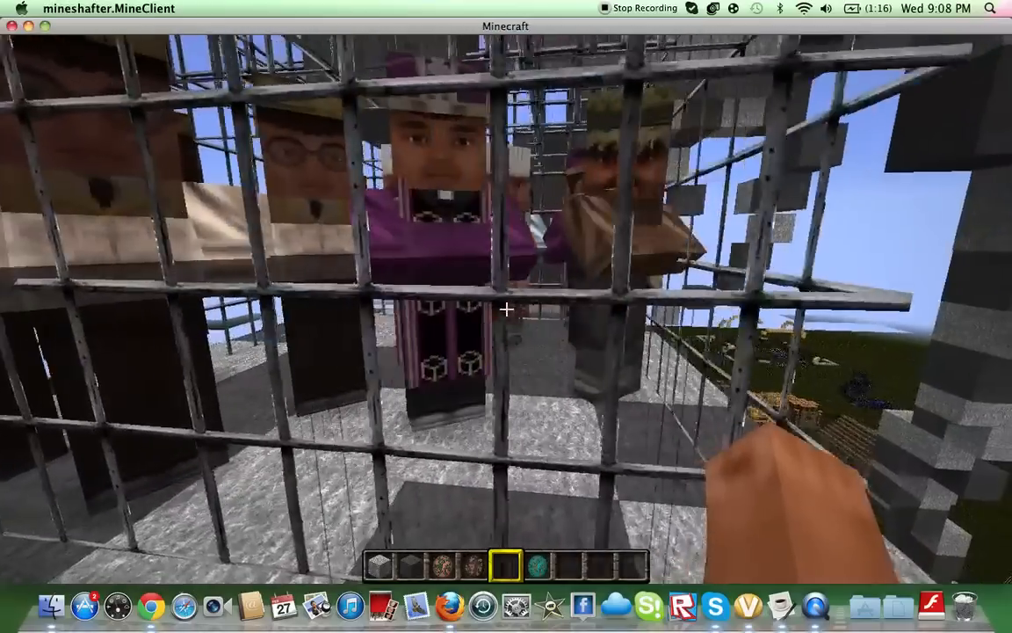
pyautogui.moveTo(506, 316)
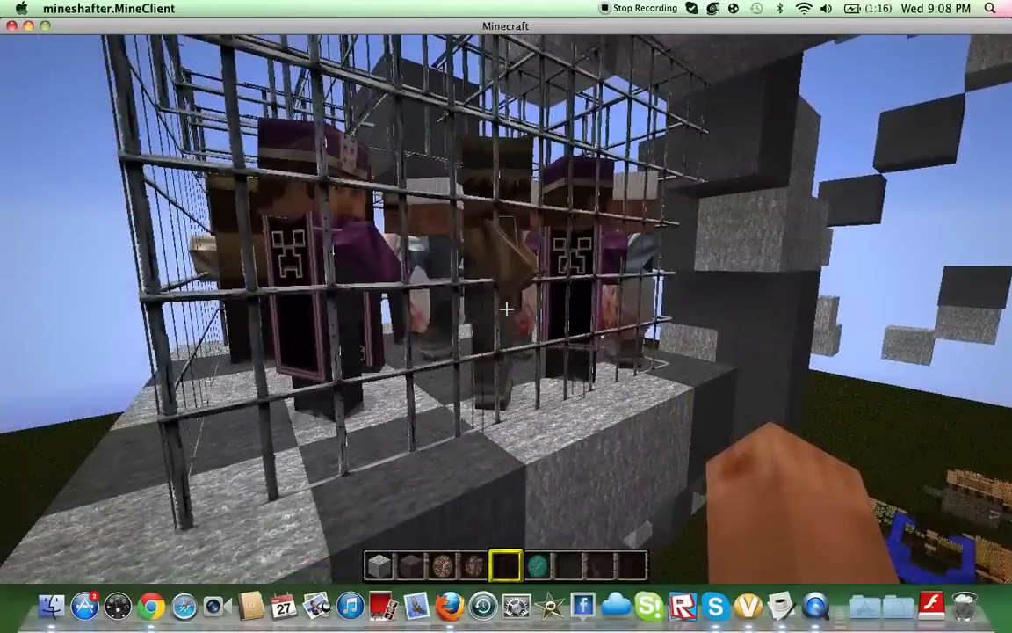
pyautogui.moveTo(506, 309)
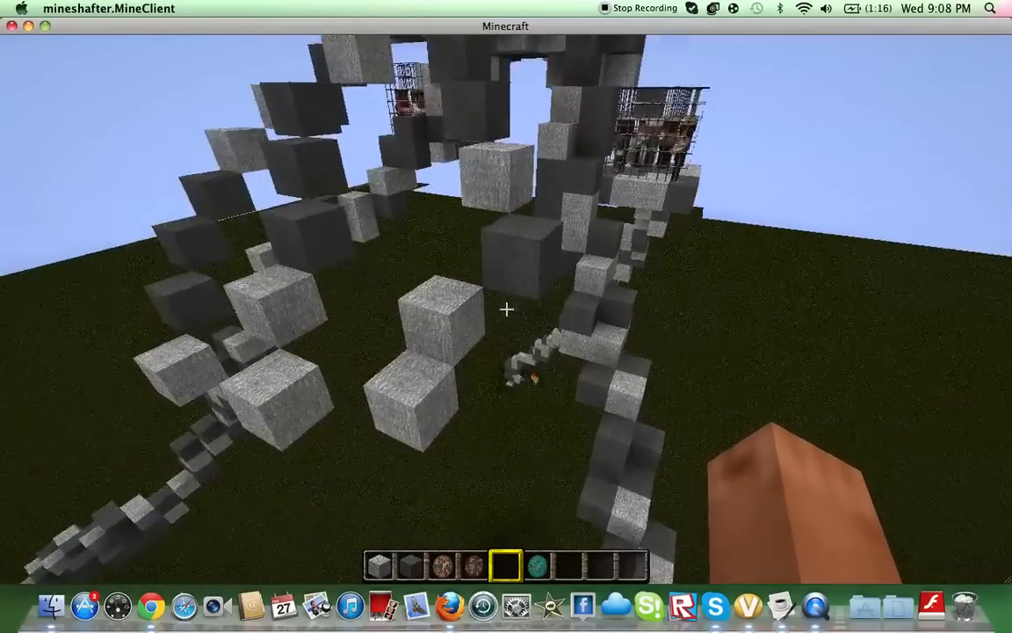
pyautogui.moveTo(506, 310)
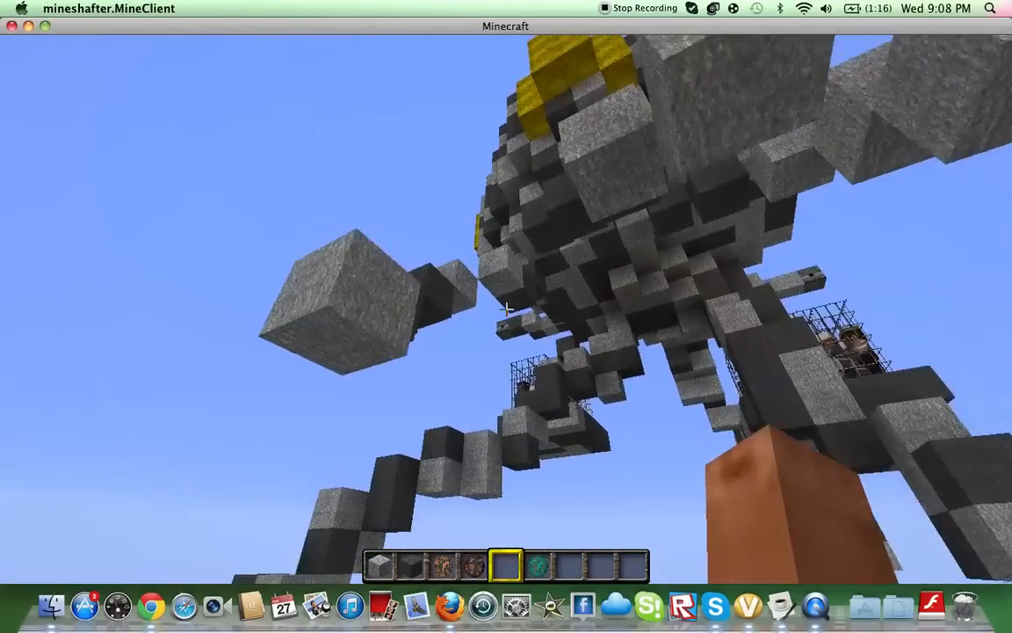
pyautogui.moveTo(506, 316)
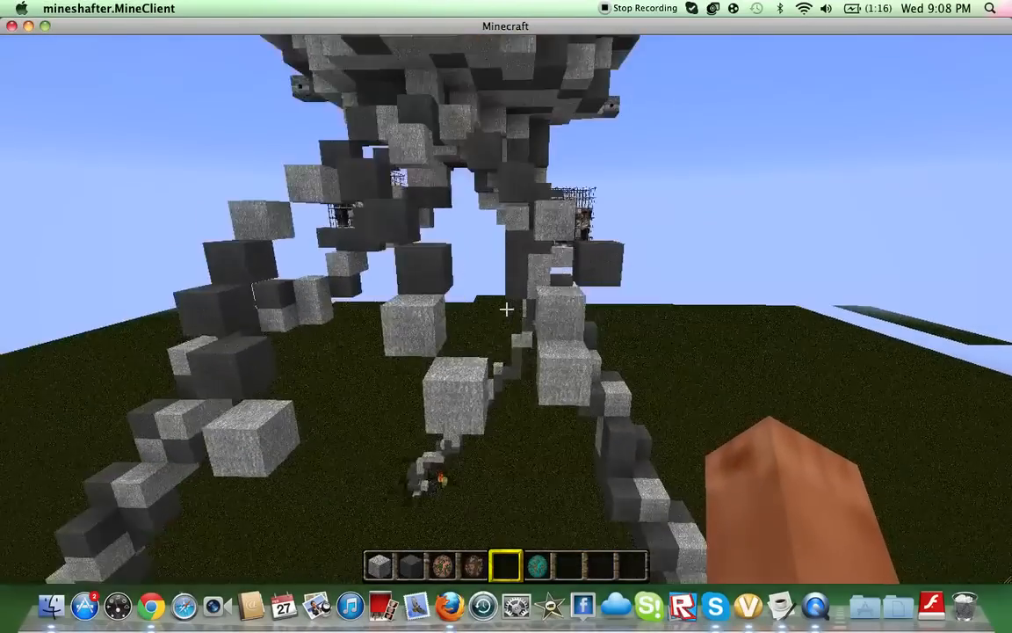
pyautogui.moveTo(506, 307)
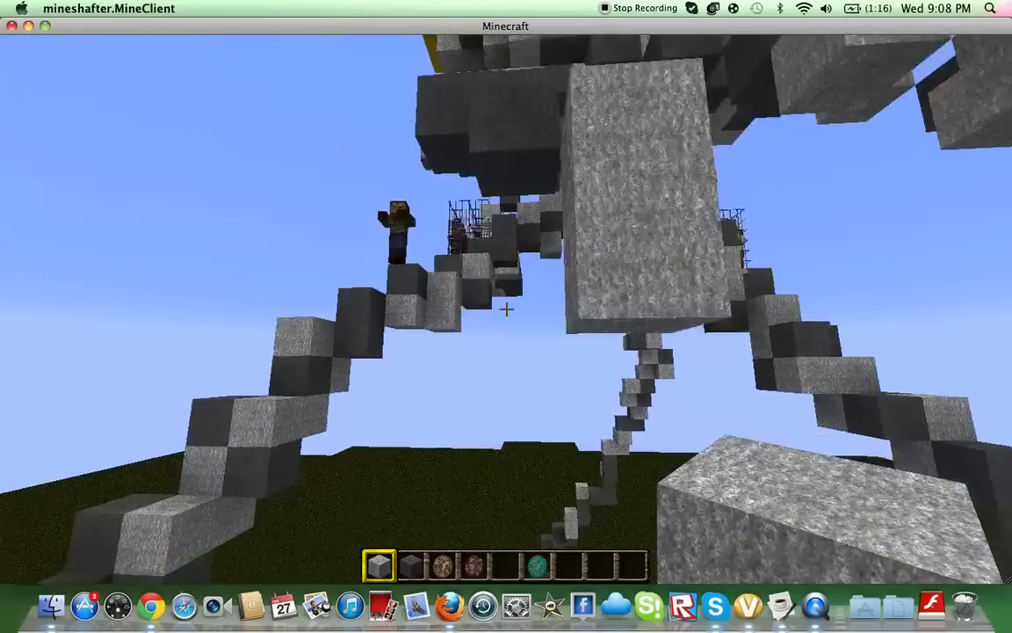
pyautogui.moveTo(506, 309)
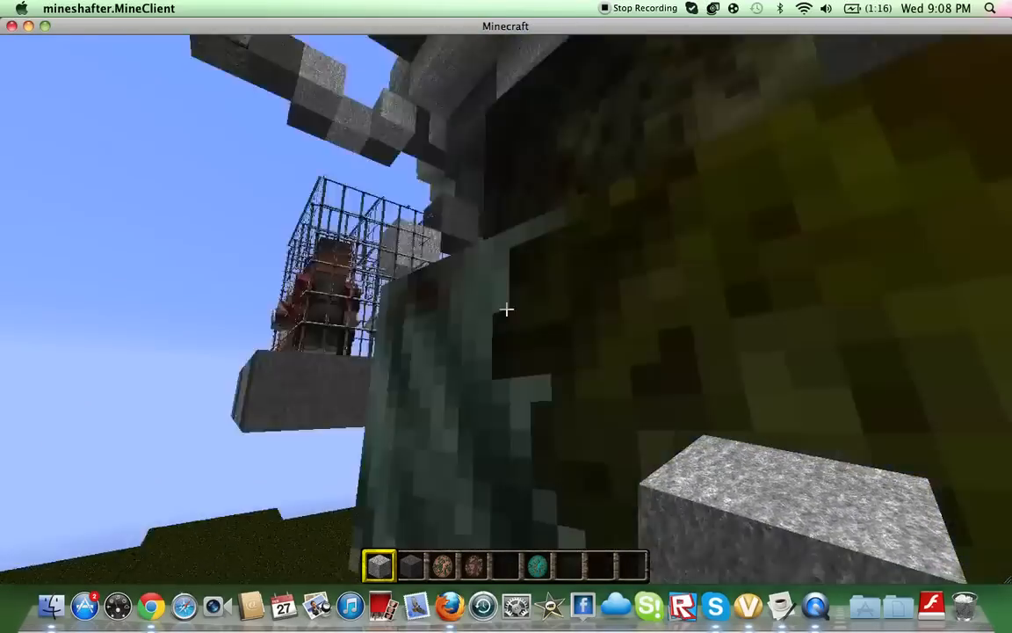
pyautogui.moveTo(506, 309)
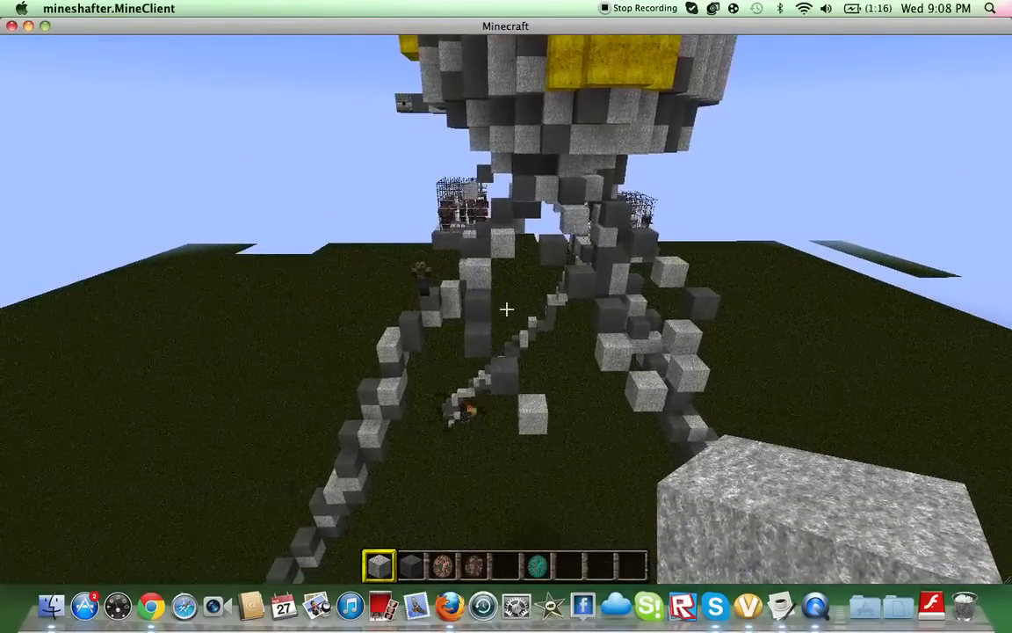
pyautogui.moveTo(506, 309)
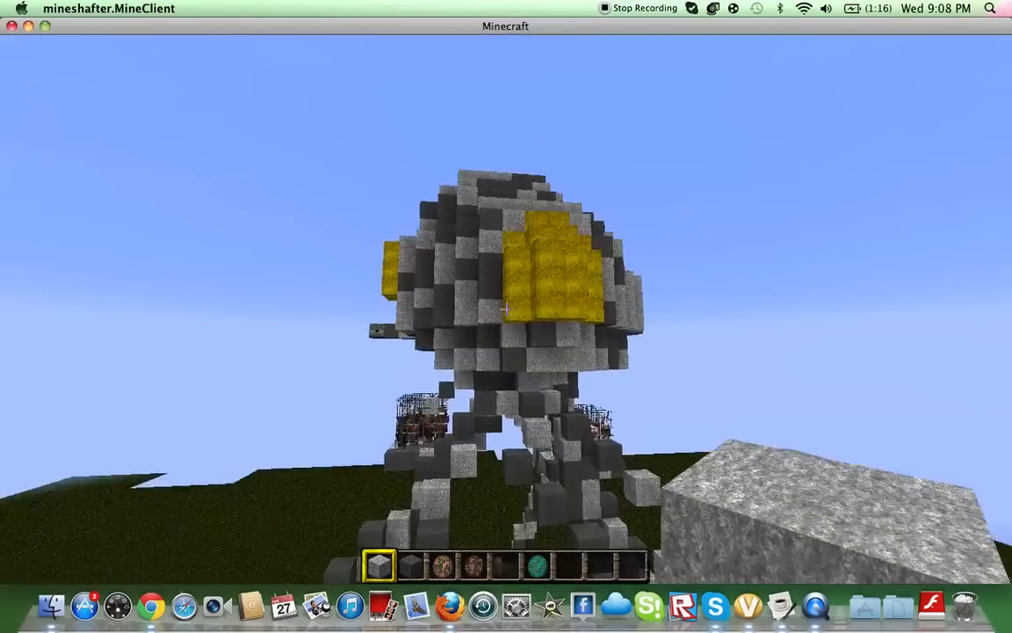
pyautogui.moveTo(506, 307)
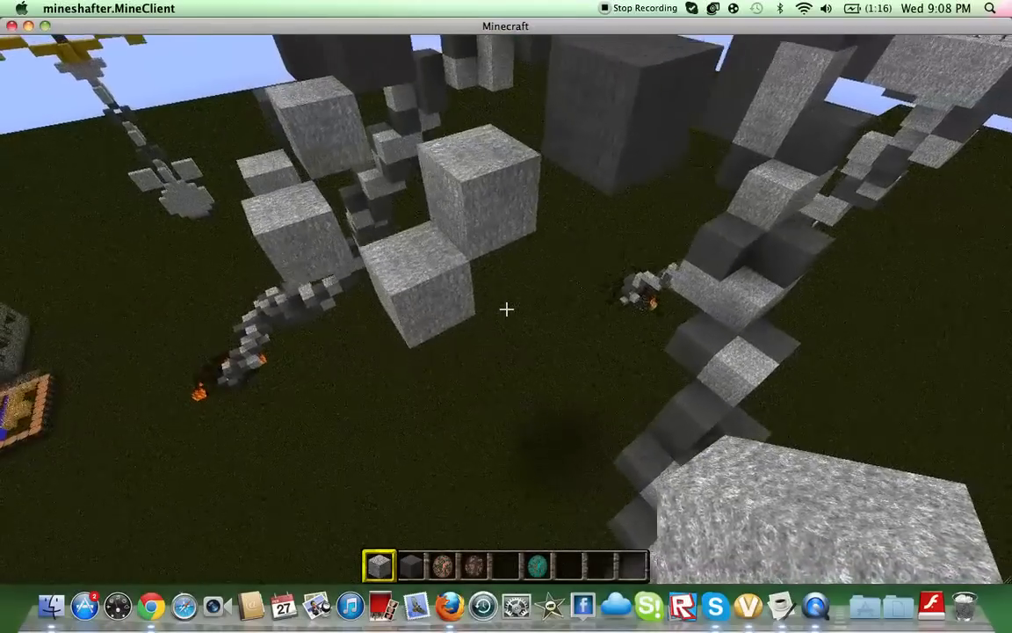
pyautogui.moveTo(506, 310)
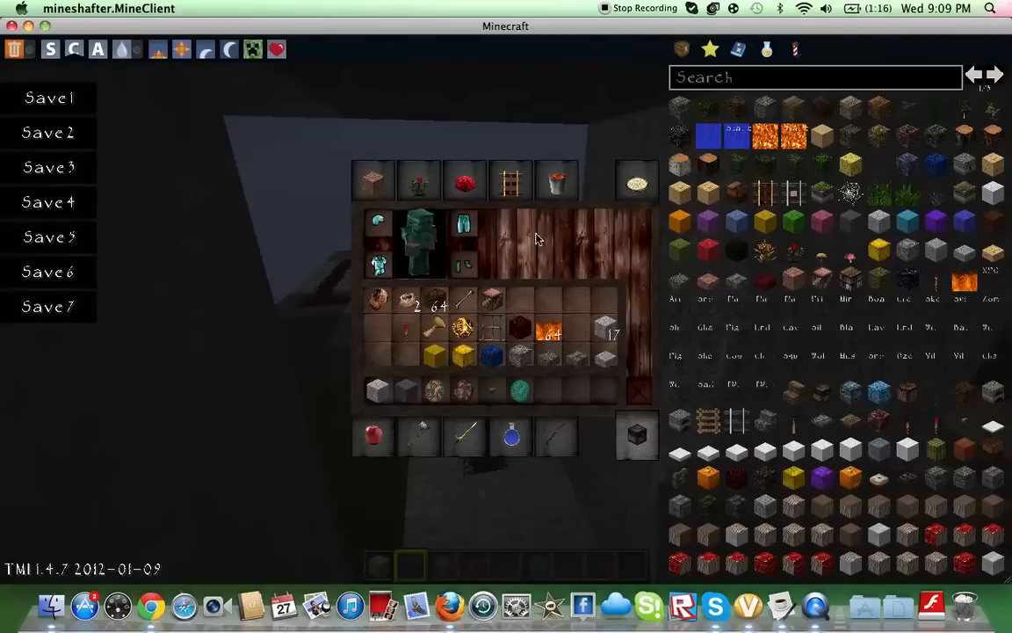
# Step: Search the creative inventory for 'gla' to find glass blocks
pyautogui.click(636, 180)
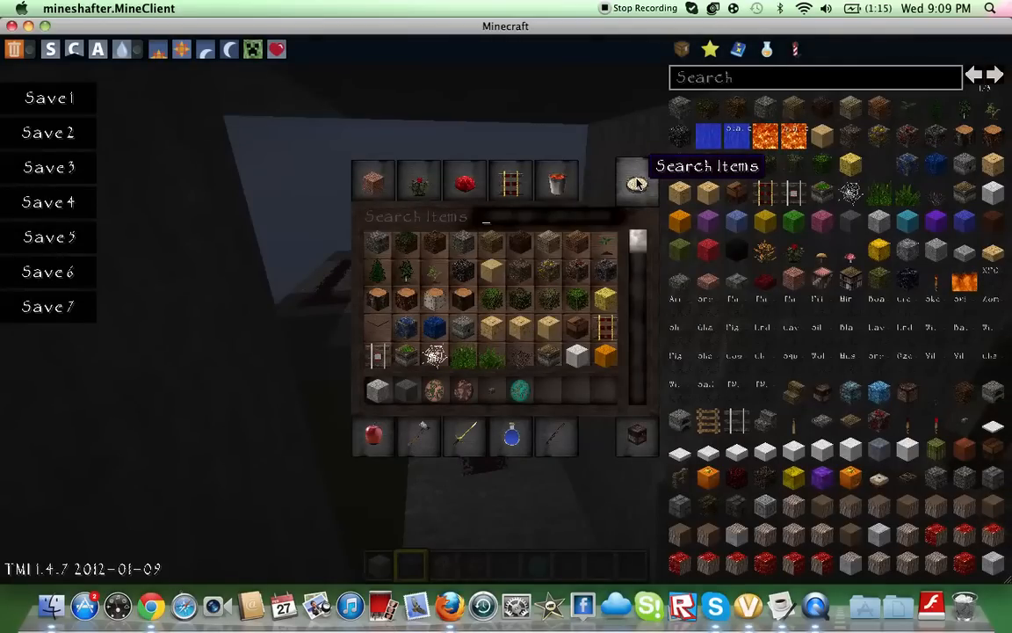
pyautogui.write('gla')
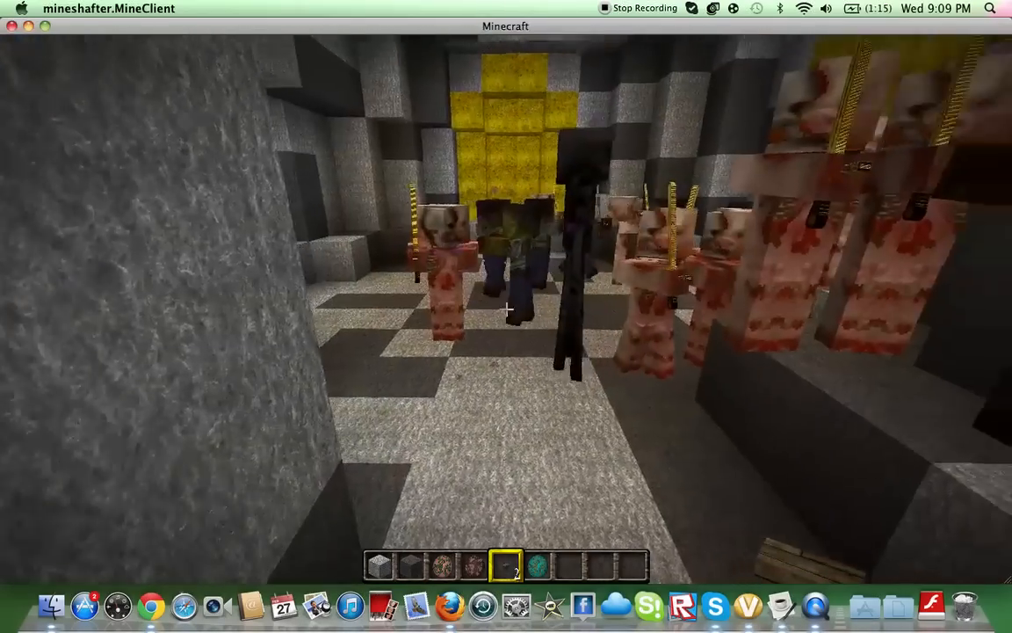
pyautogui.moveTo(506, 309)
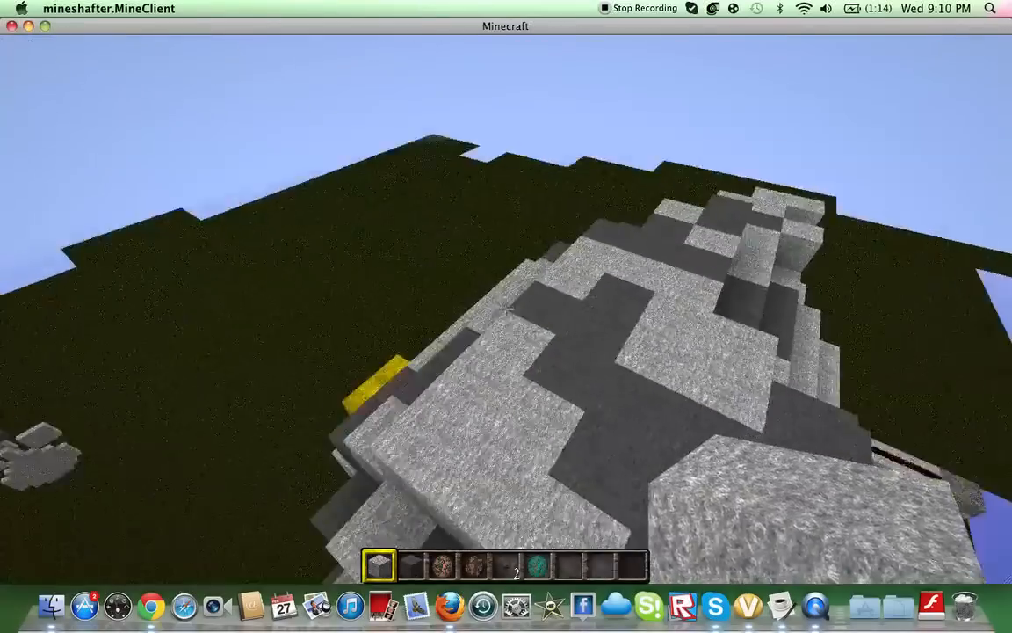
pyautogui.moveTo(506, 308)
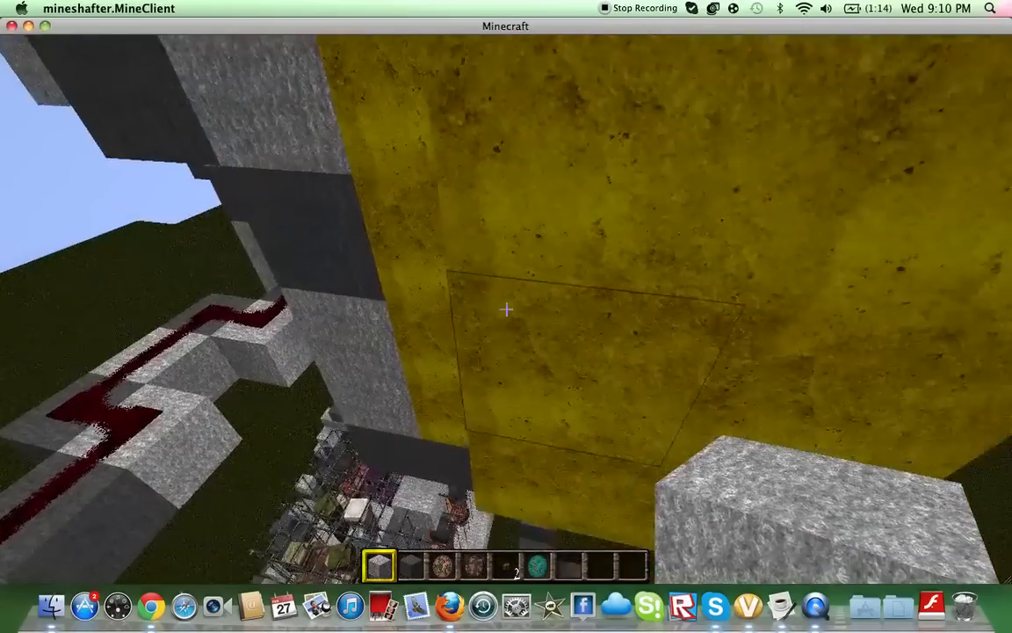
pyautogui.moveTo(506, 309)
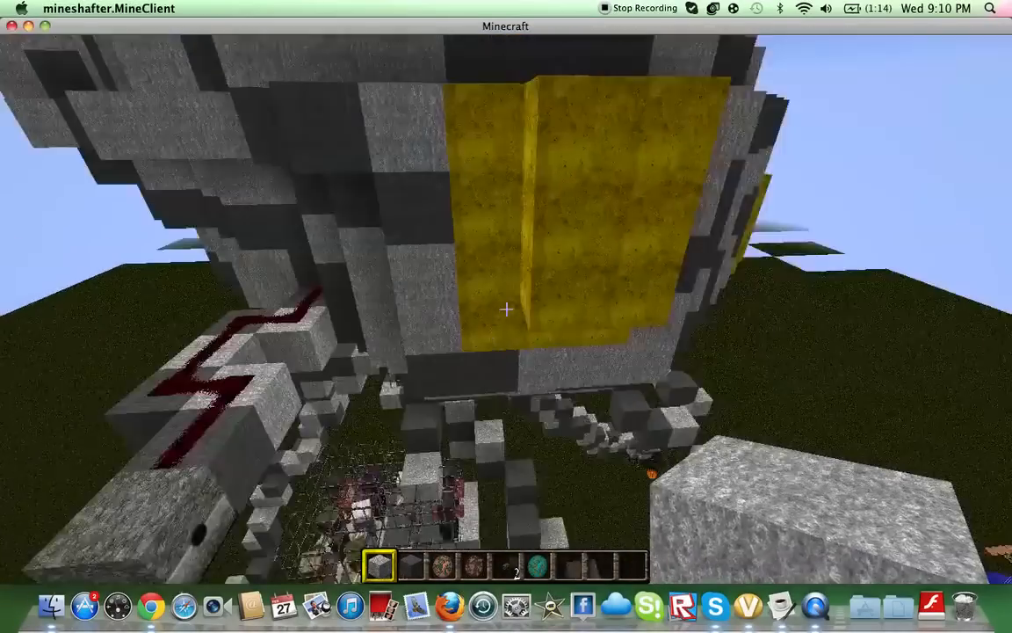
pyautogui.moveTo(506, 309)
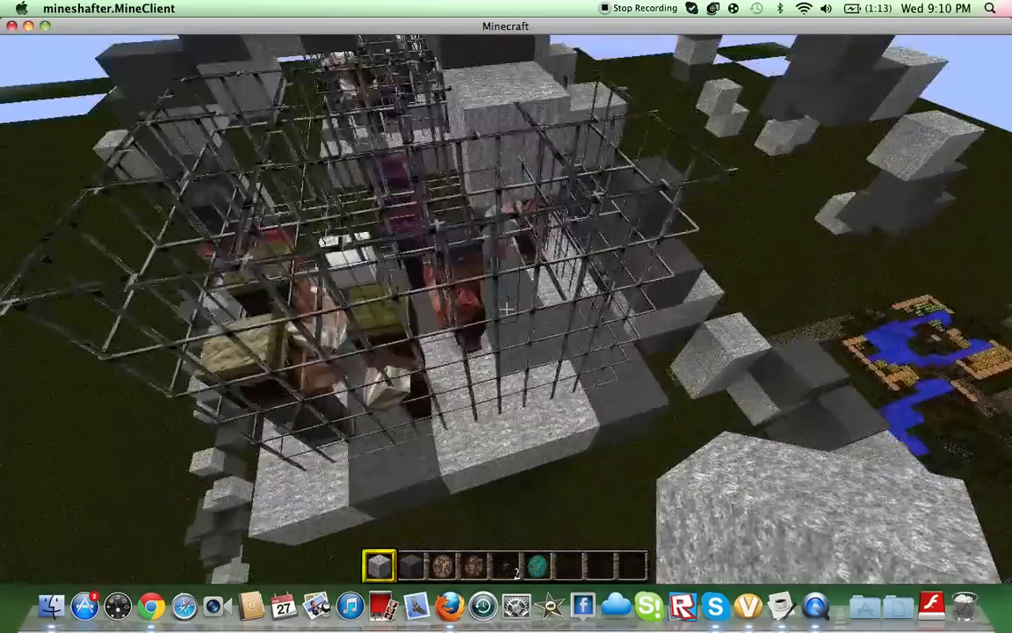
pyautogui.moveTo(506, 307)
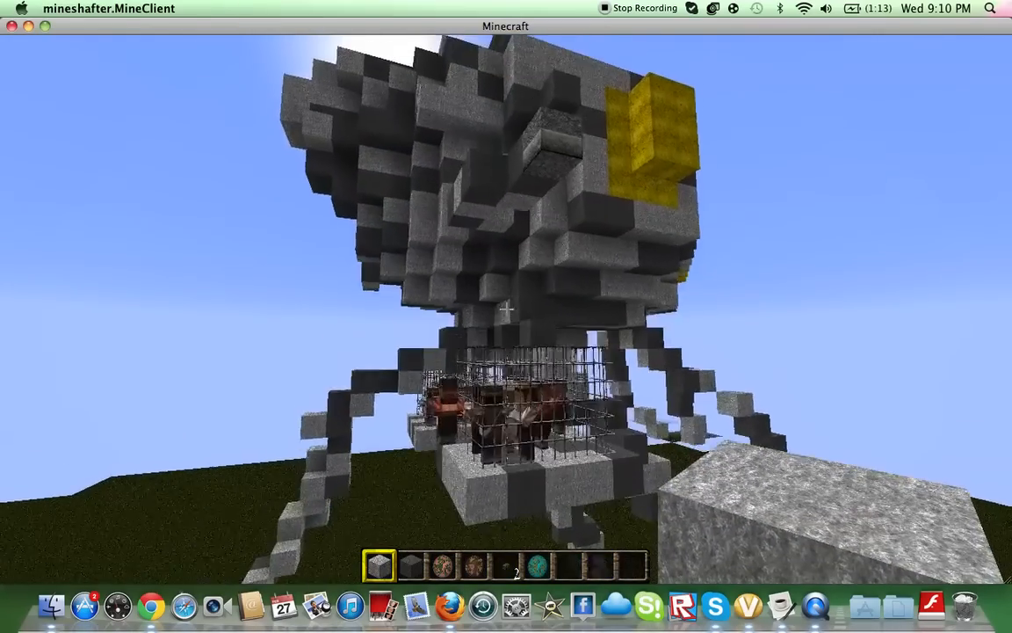
# Step: Toggle the inventory mid-flight while circling the tripod head and villager cage
pyautogui.press('e')
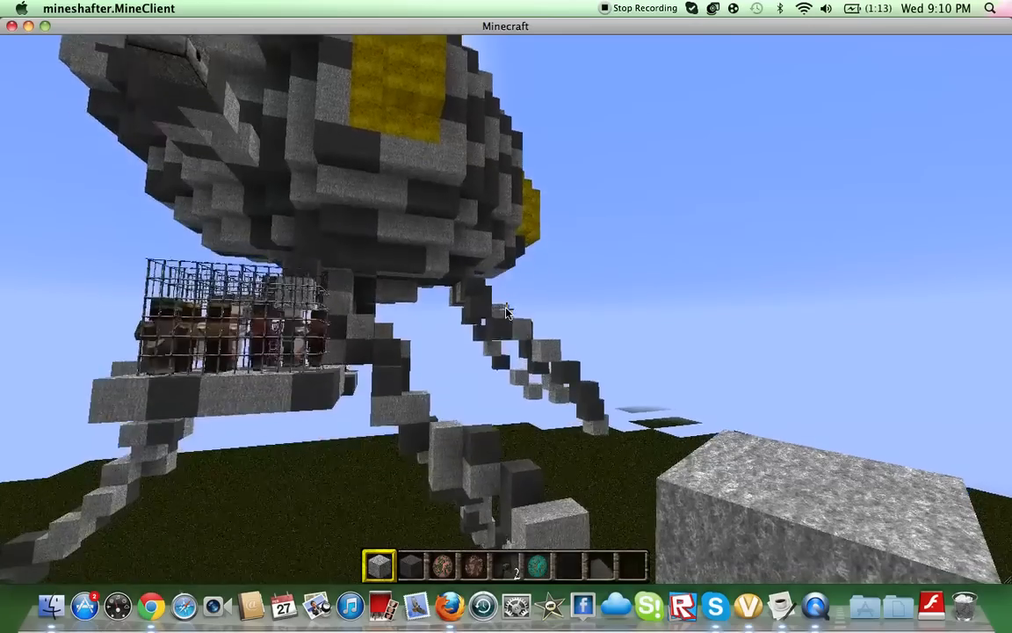
pyautogui.moveTo(506, 313)
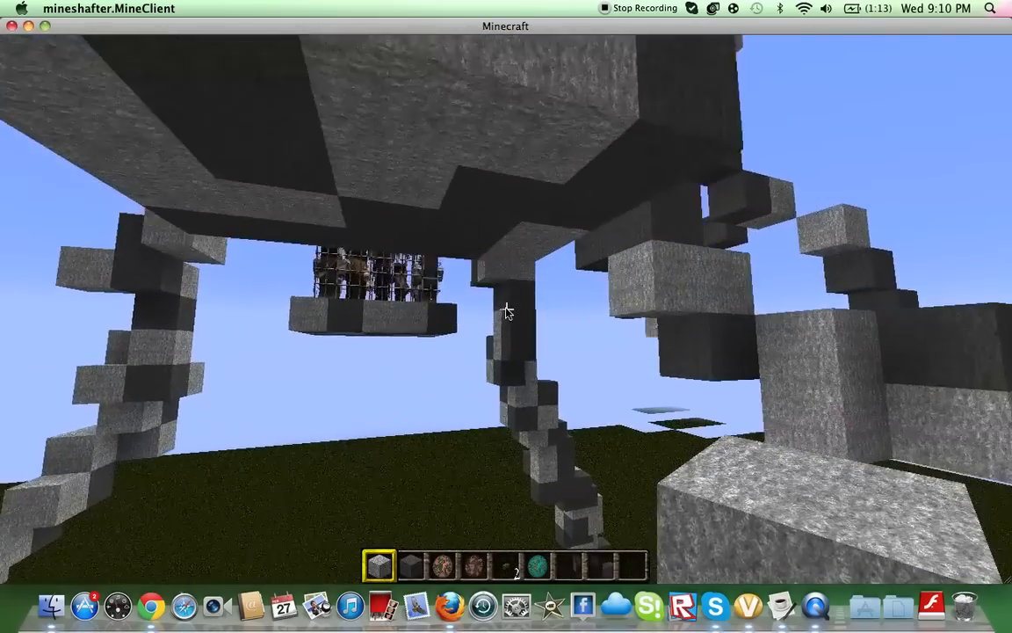
pyautogui.moveTo(506, 313)
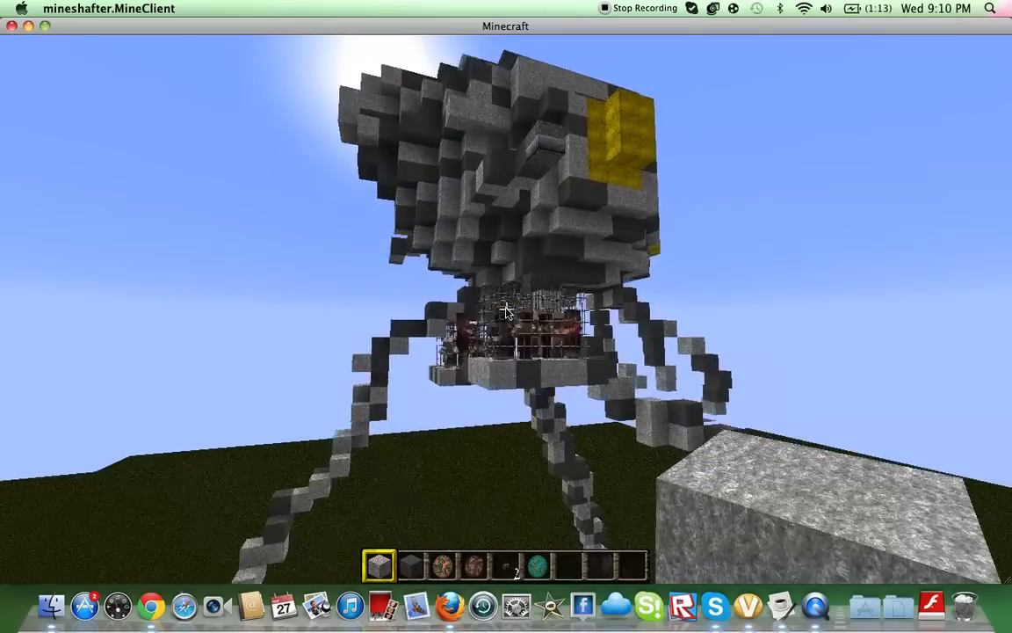
pyautogui.moveTo(507, 313)
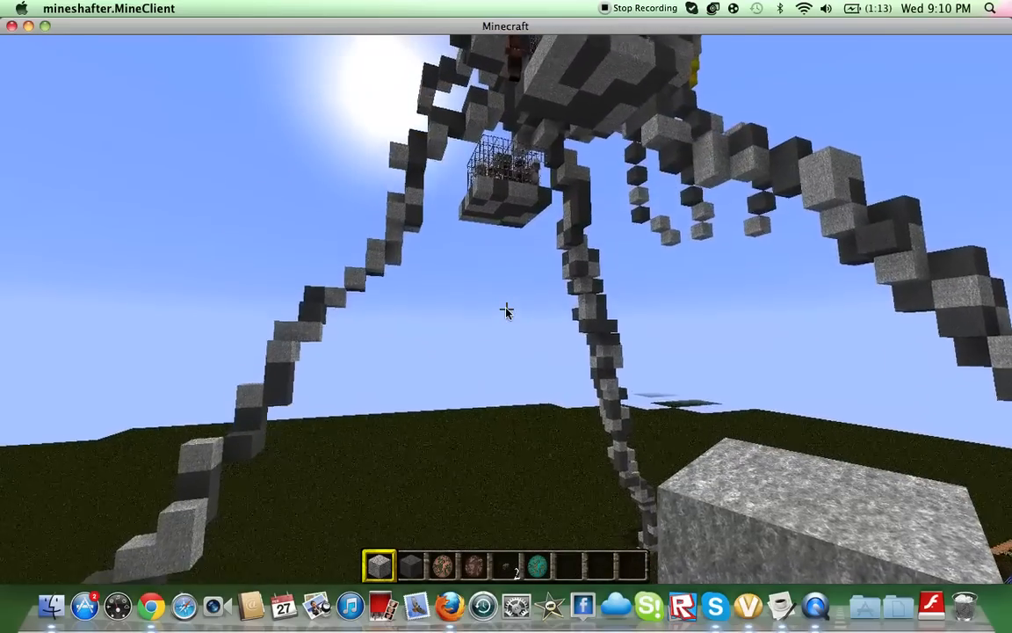
pyautogui.moveTo(506, 313)
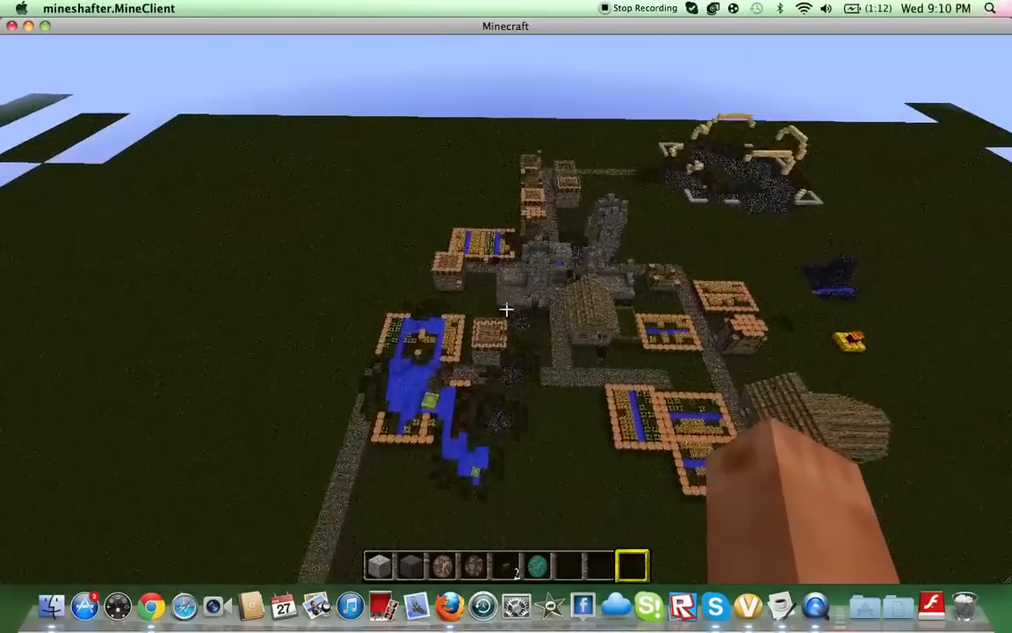
# Step: Close the inventory, fly to the villager cage and reopen it to check the TNT stack
pyautogui.press('e')
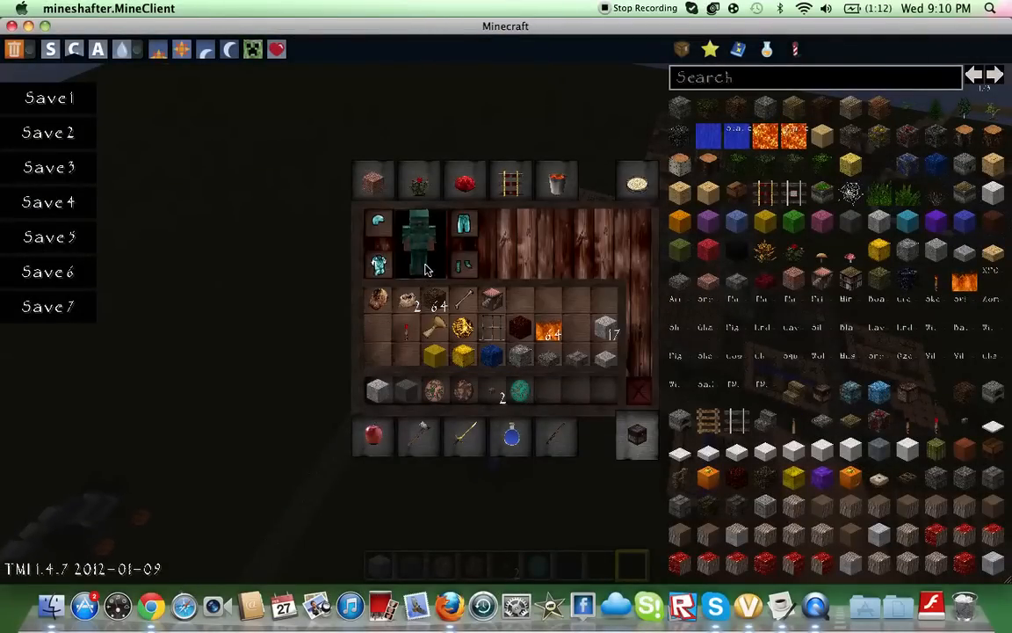
pyautogui.press('Escape')
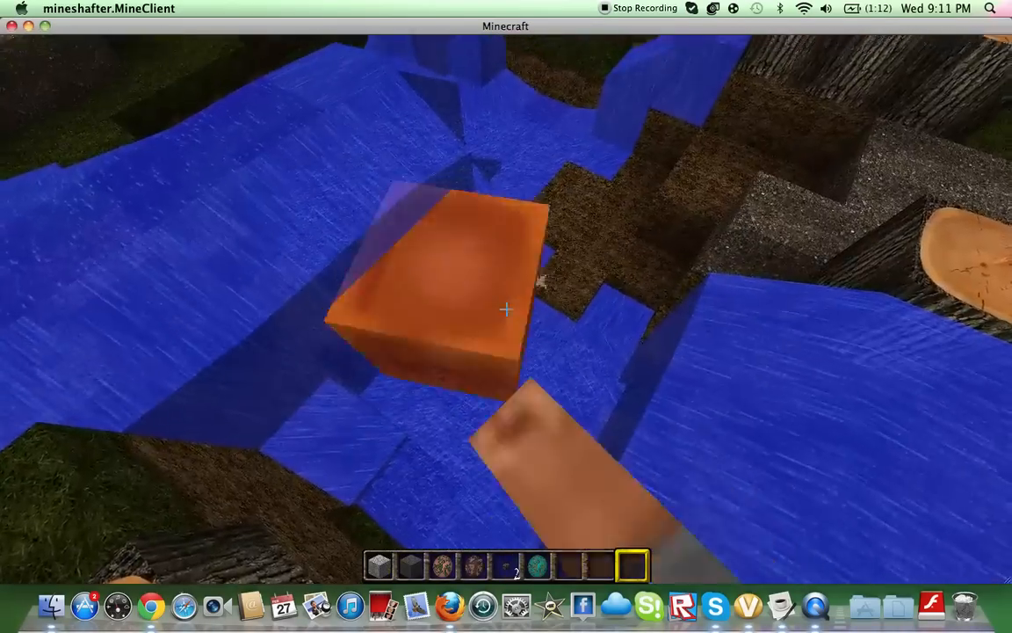
pyautogui.press('e')
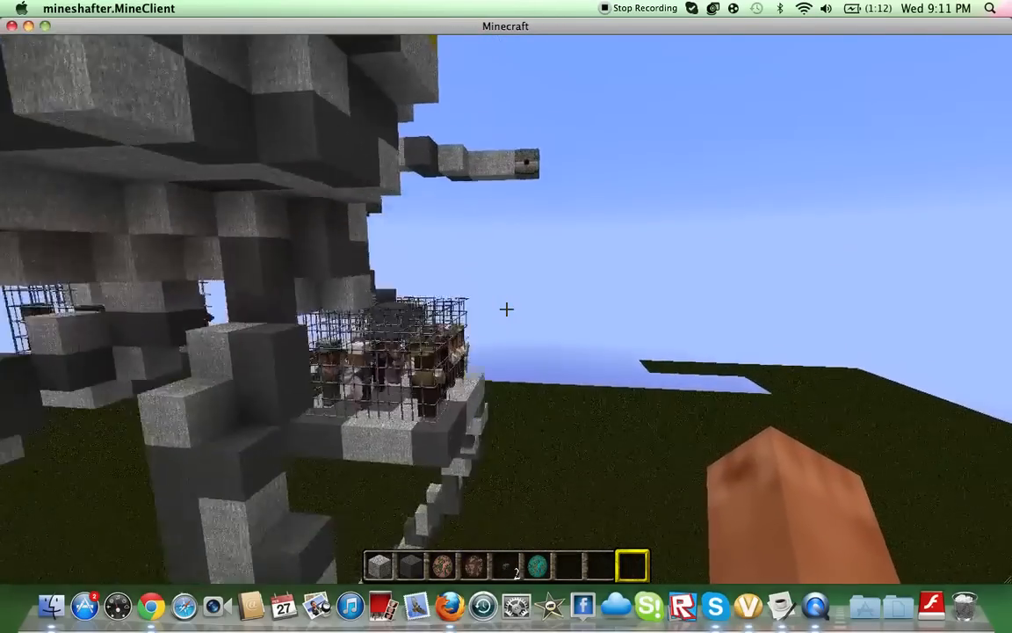
pyautogui.moveTo(506, 309)
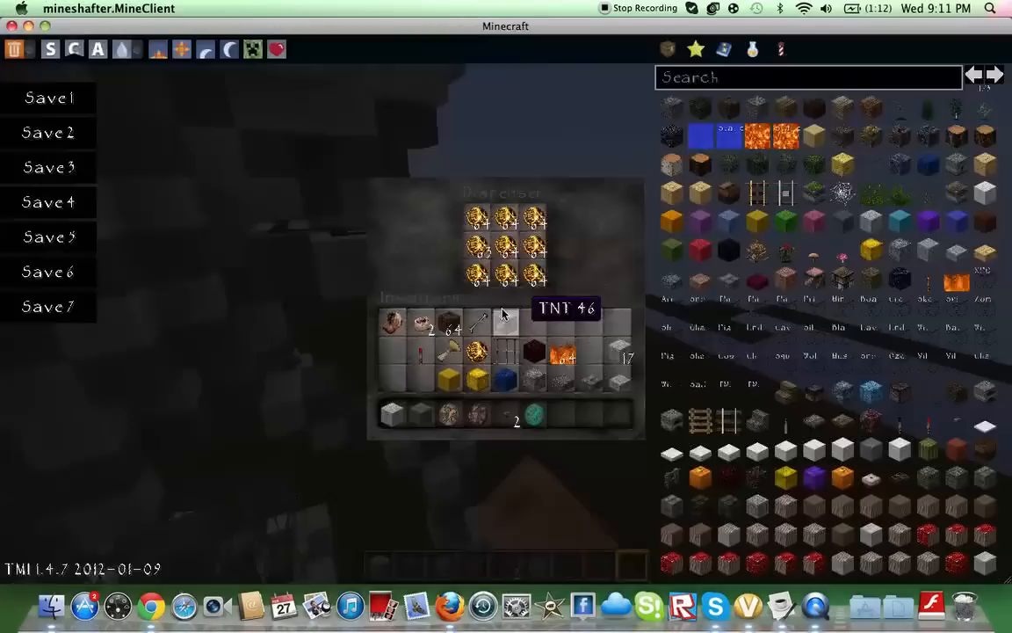
pyautogui.moveTo(478, 355)
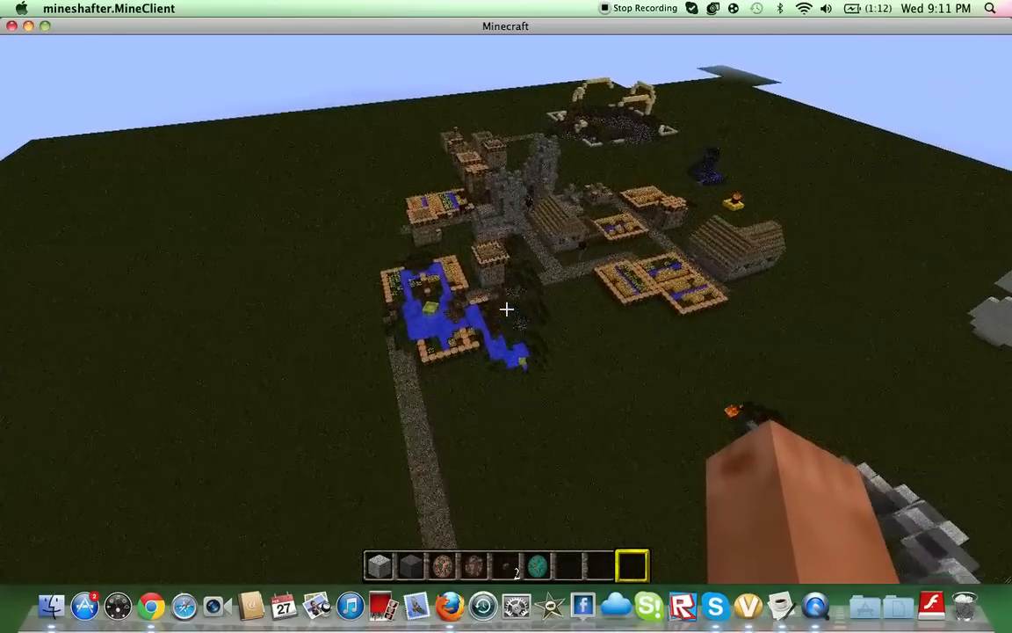
pyautogui.moveTo(506, 309)
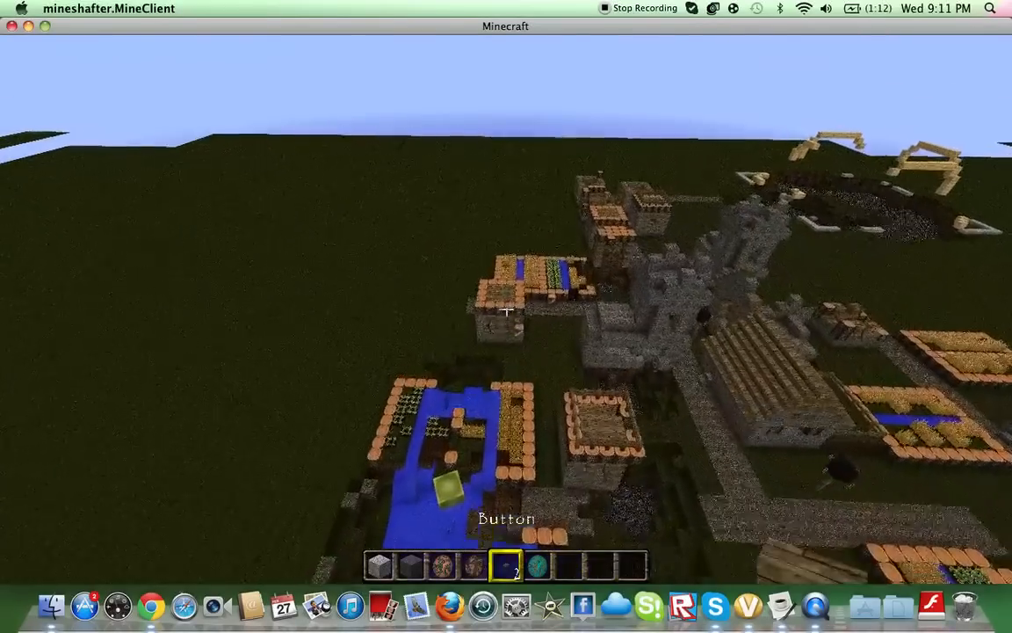
pyautogui.moveTo(506, 316)
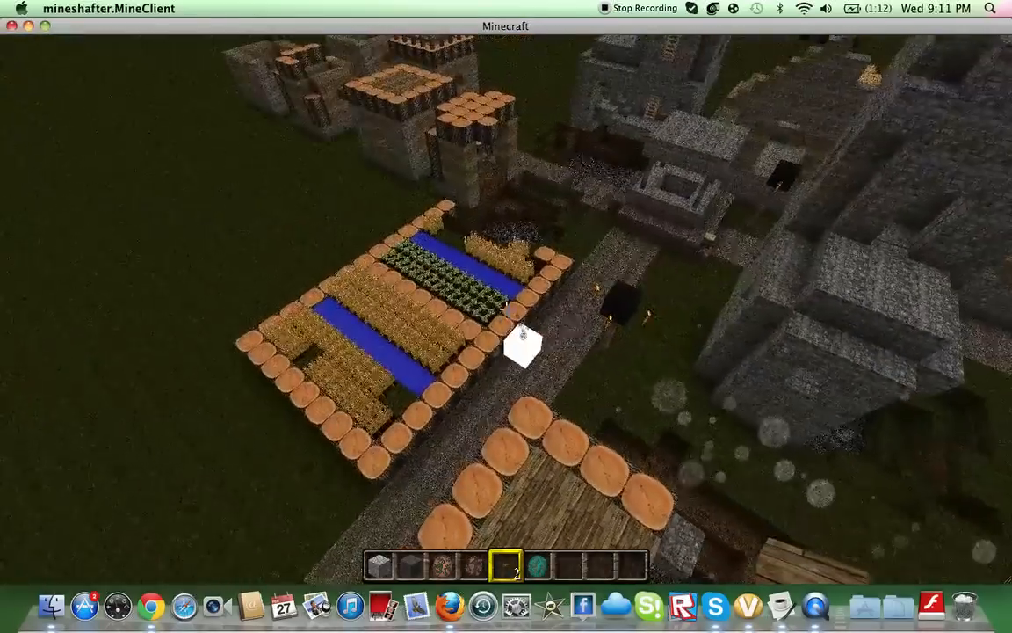
pyautogui.moveTo(506, 307)
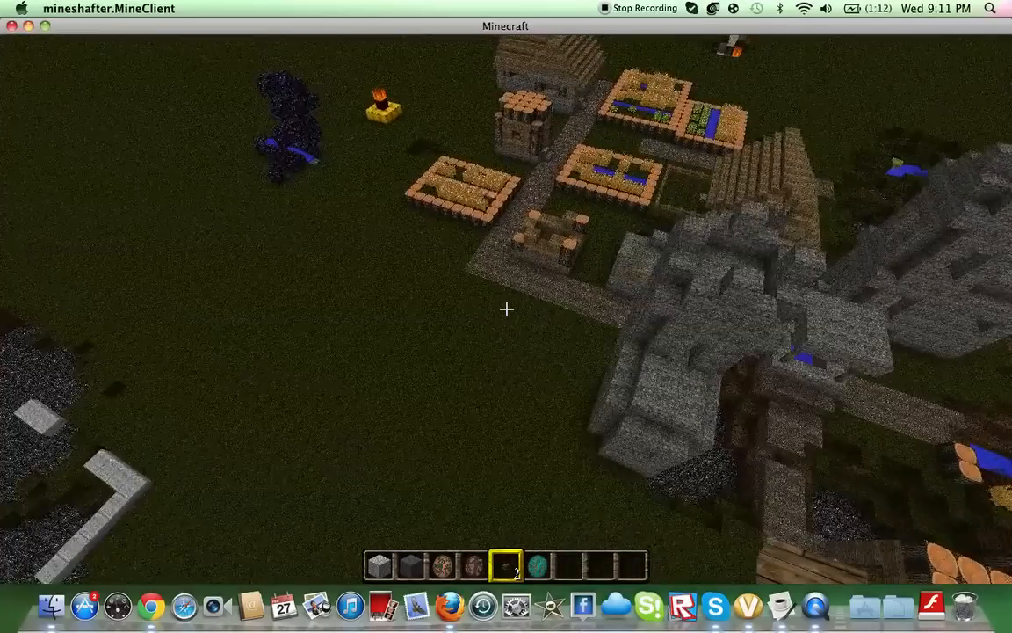
# Step: Toggle the inventory while touring the blasted village and descending a tripod leg
pyautogui.press('e')
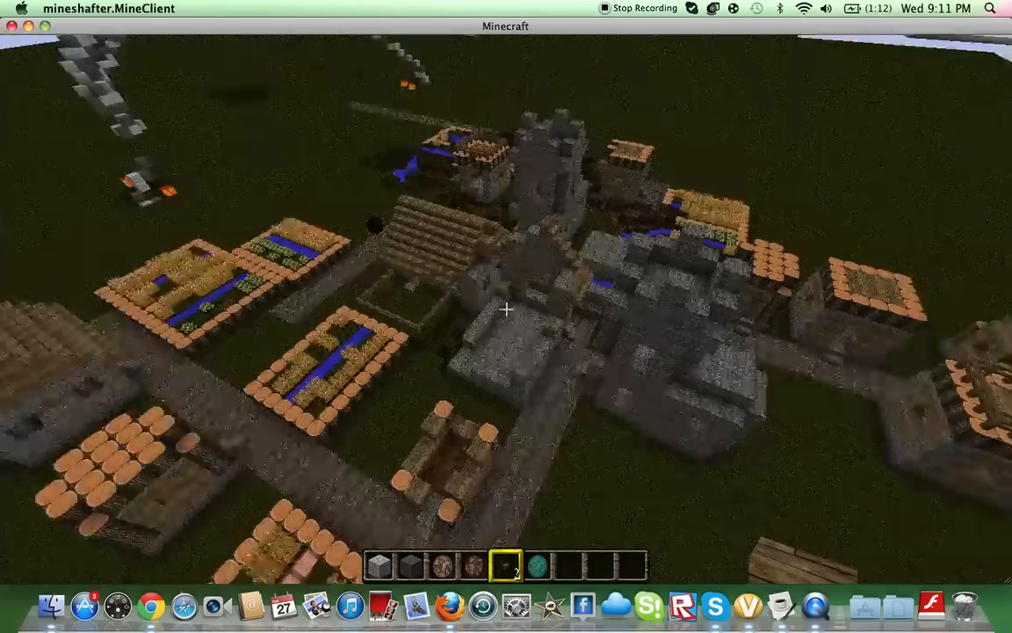
pyautogui.moveTo(506, 316)
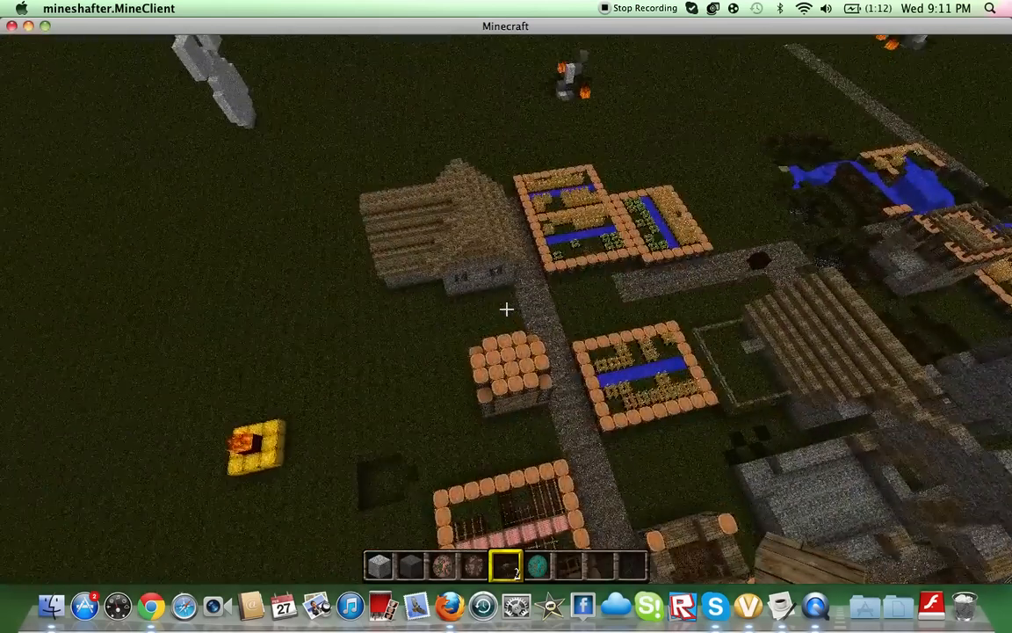
pyautogui.moveTo(506, 310)
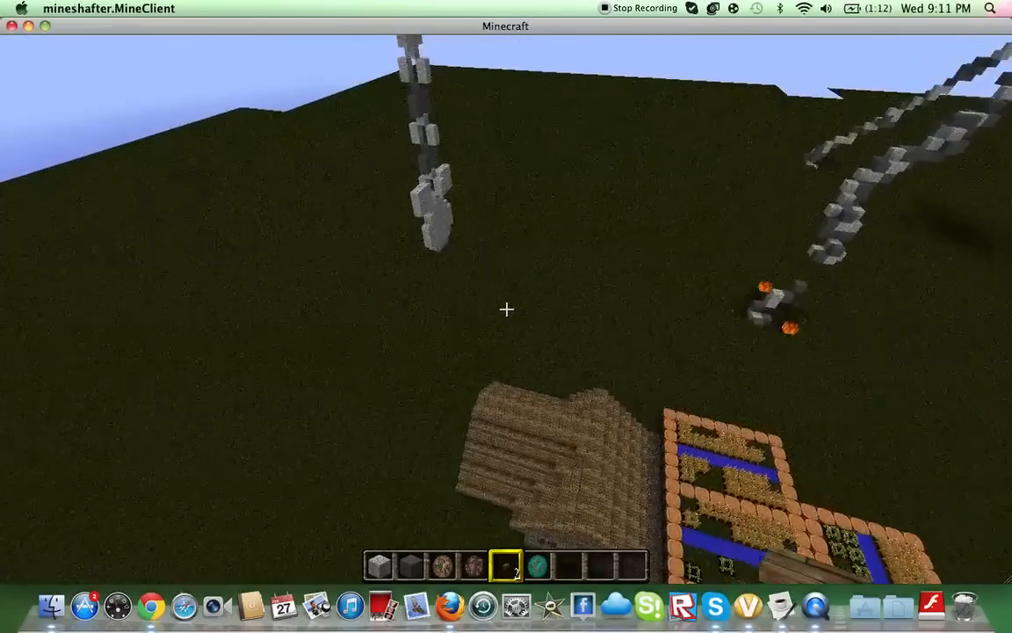
pyautogui.moveTo(506, 309)
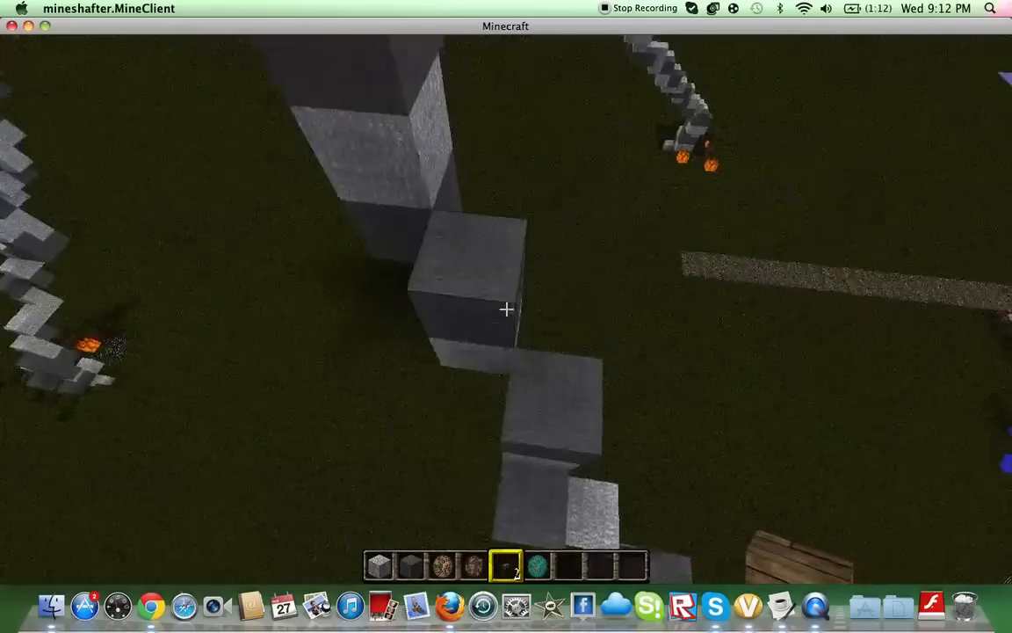
pyautogui.moveTo(506, 310)
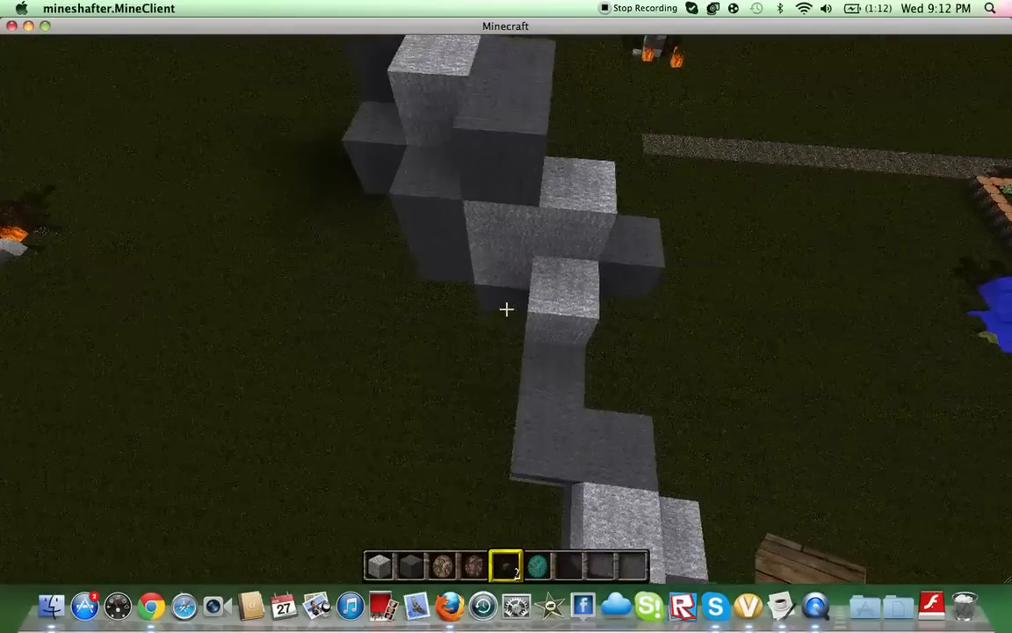
pyautogui.moveTo(506, 309)
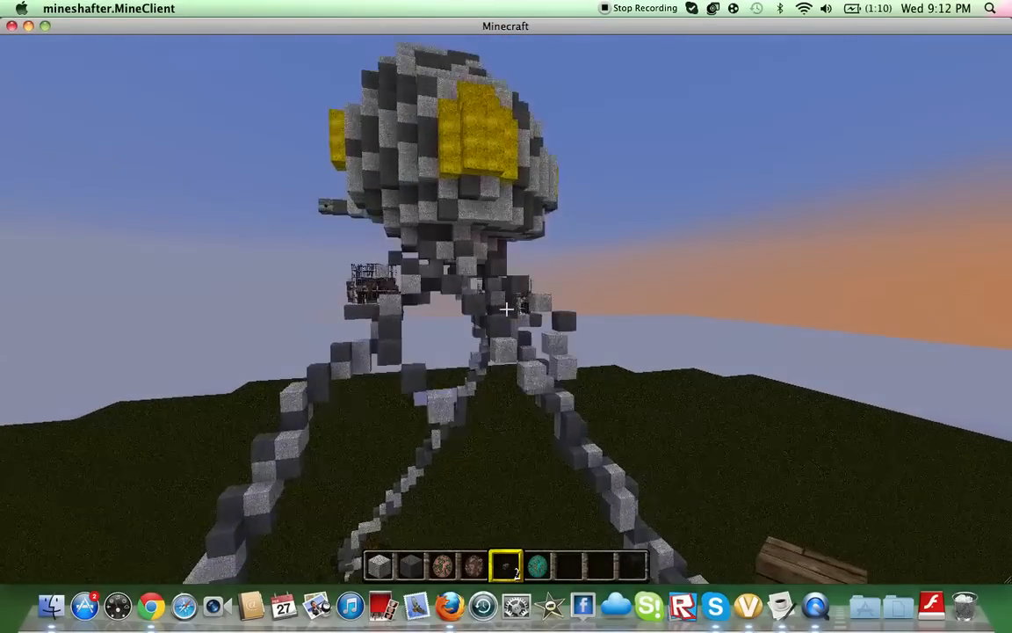
pyautogui.moveTo(506, 308)
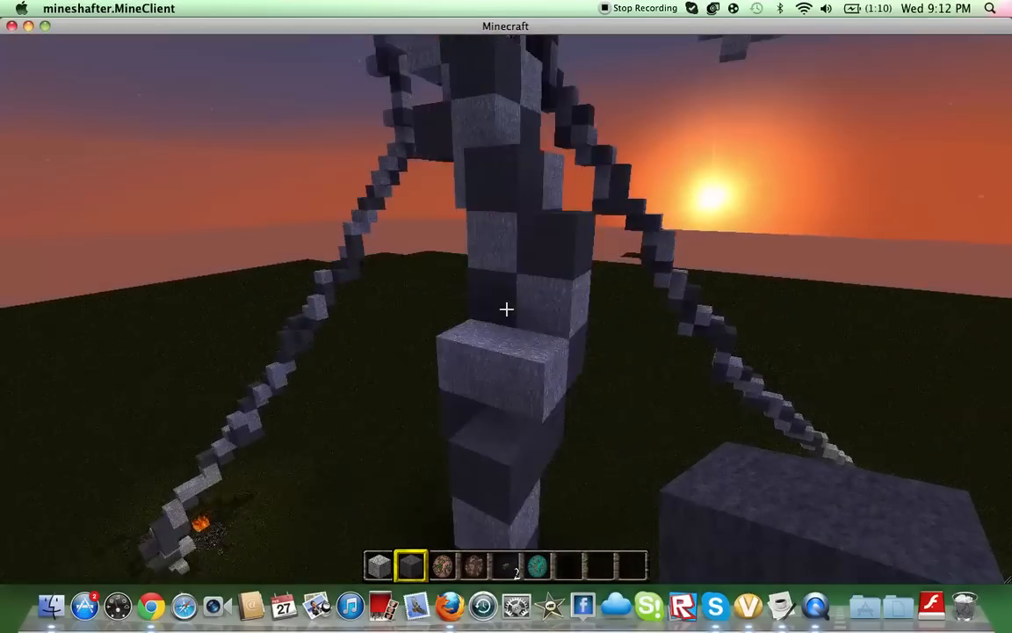
pyautogui.moveTo(506, 309)
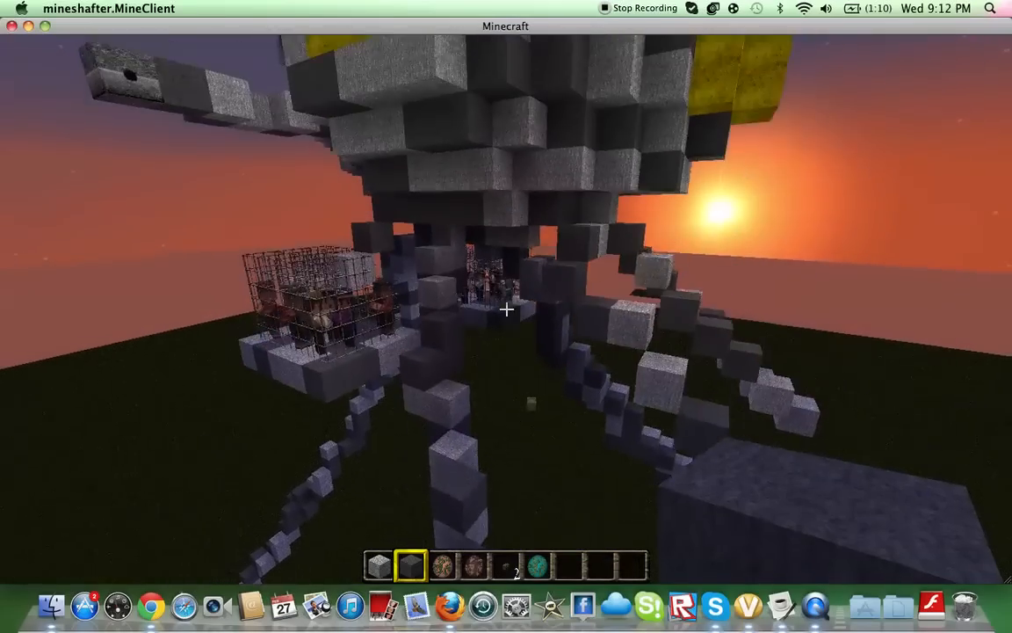
pyautogui.moveTo(506, 309)
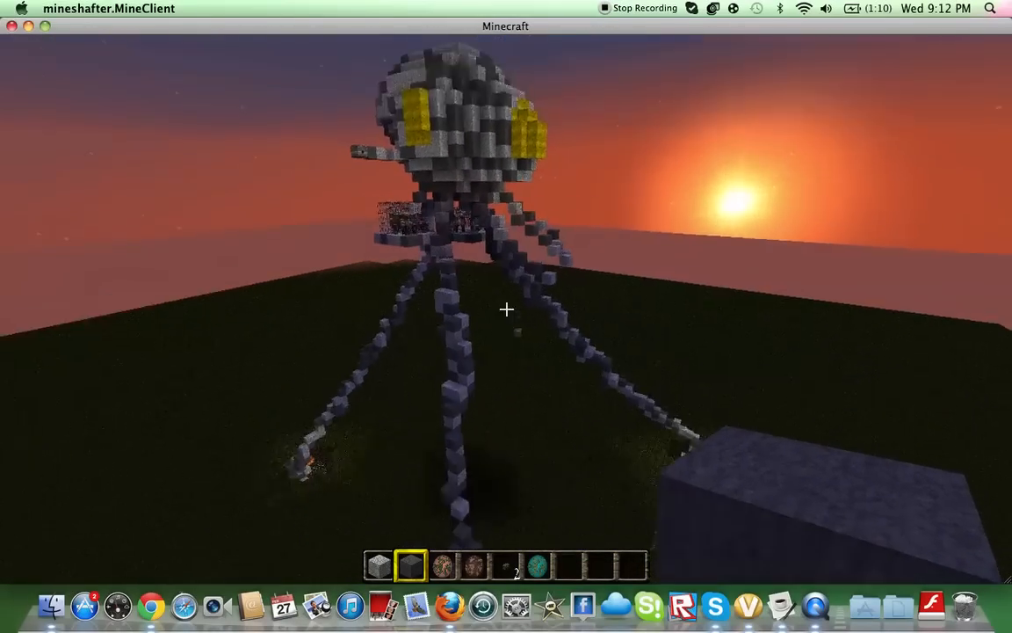
pyautogui.moveTo(506, 309)
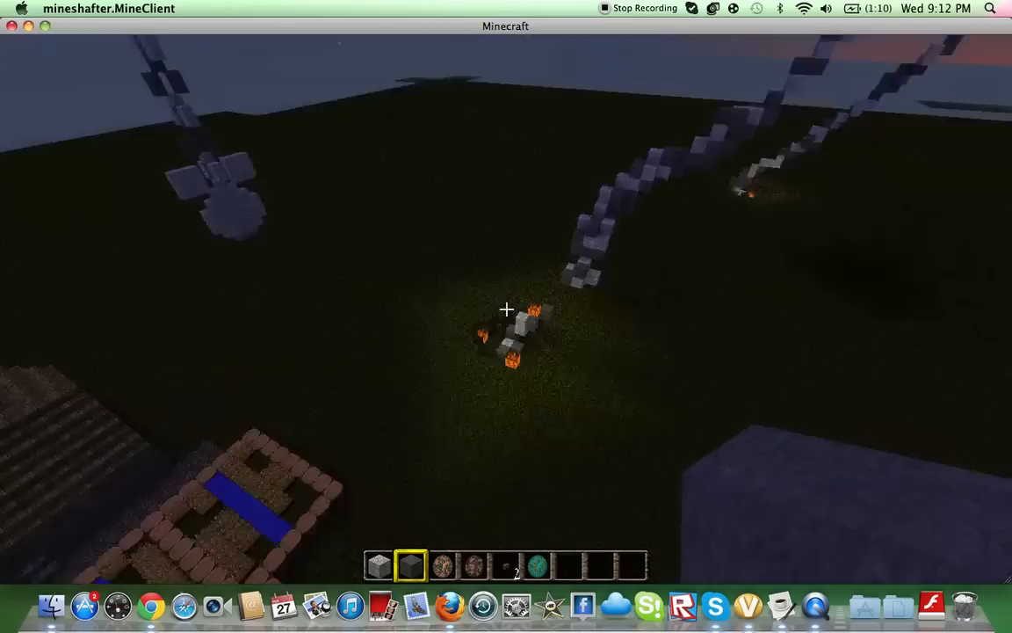
pyautogui.moveTo(506, 308)
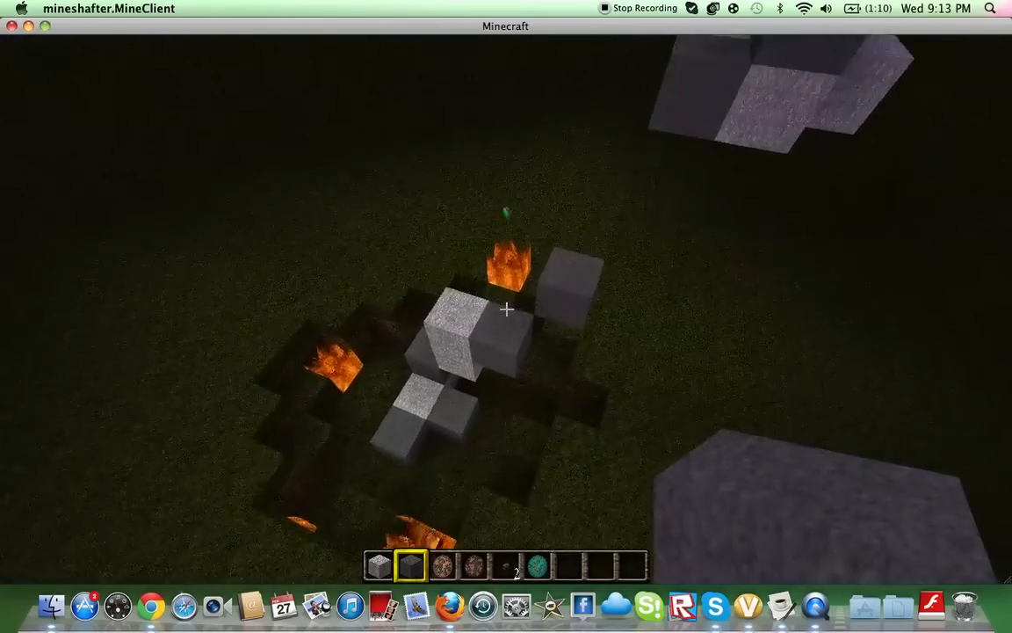
pyautogui.moveTo(506, 309)
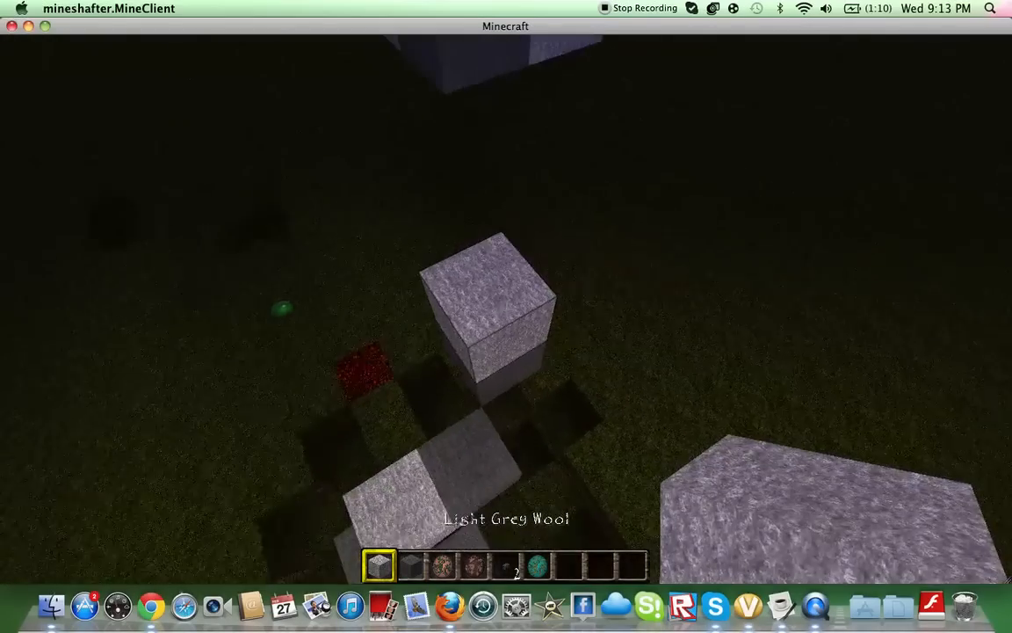
pyautogui.moveTo(506, 309)
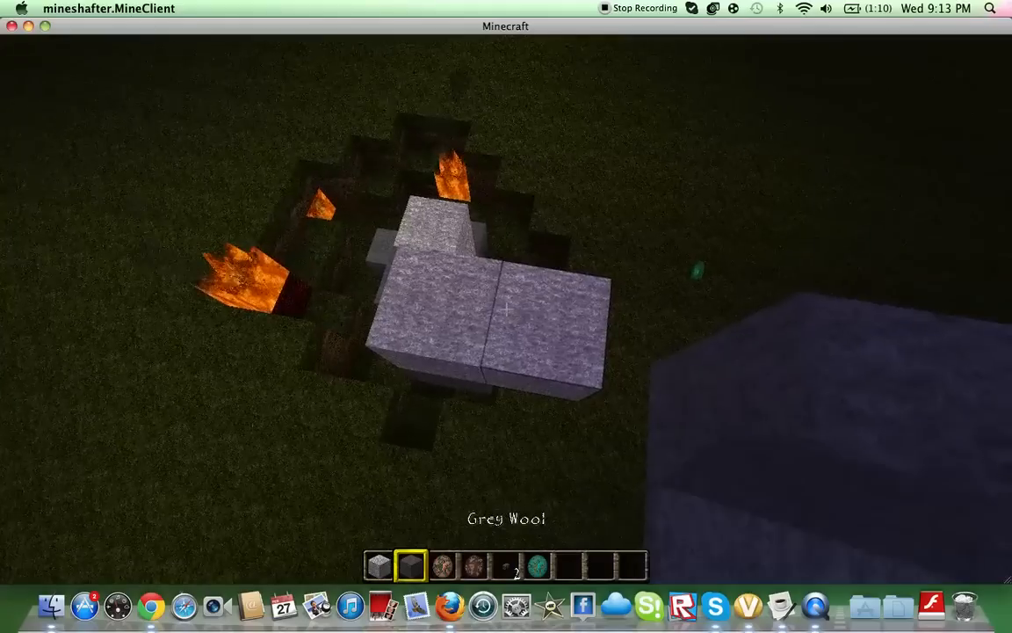
pyautogui.moveTo(506, 309)
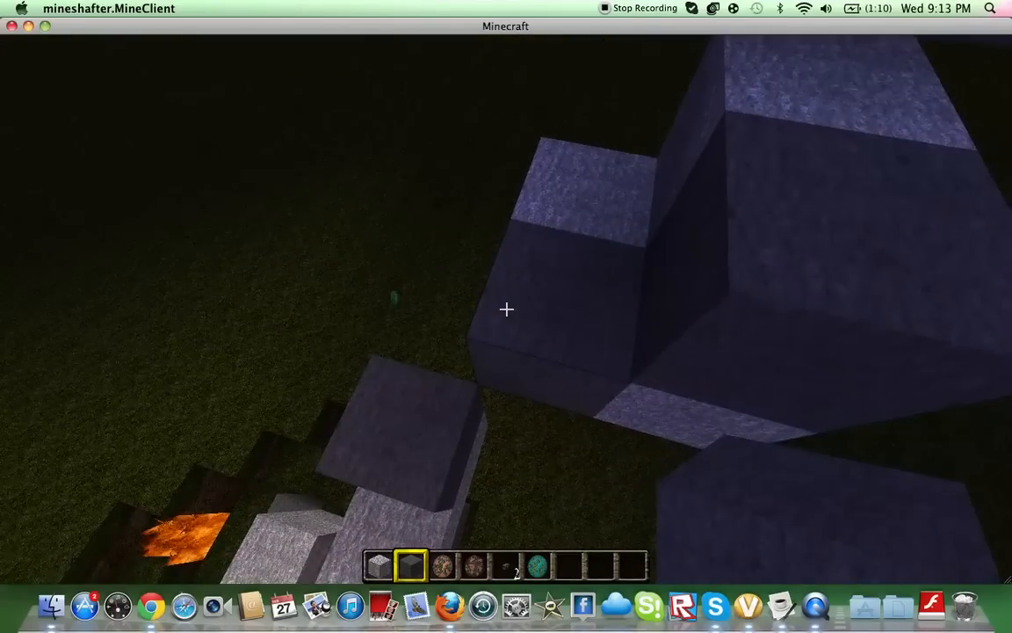